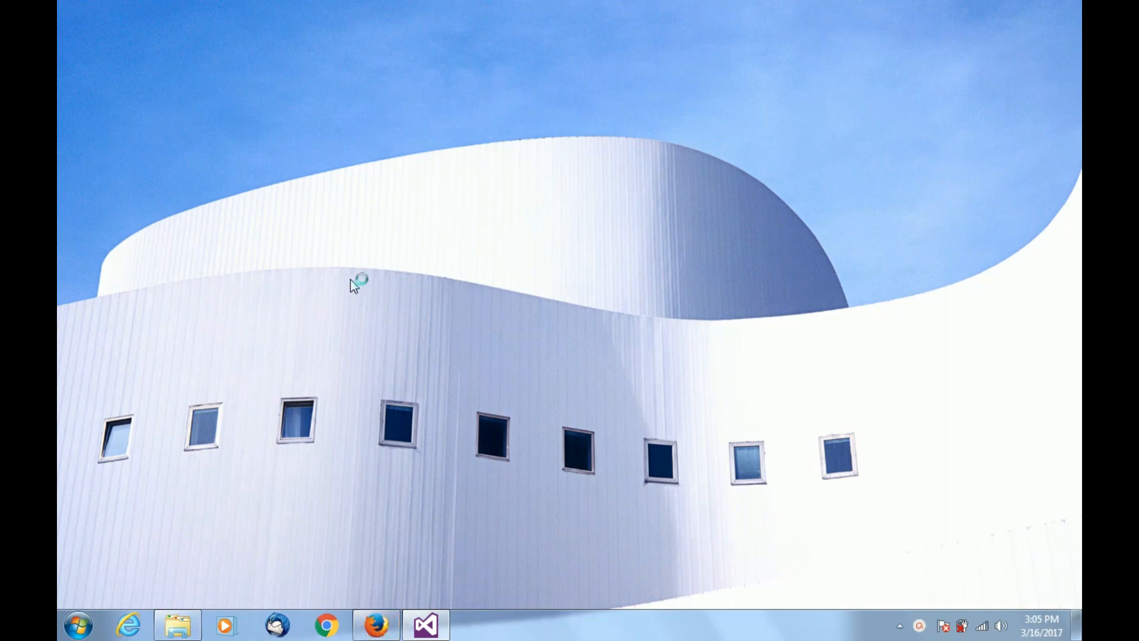
Launch Firefox, search 'Bouncy Castle', and scroll bouncycastle.org/csharp to the Releases section.
click(373, 624)
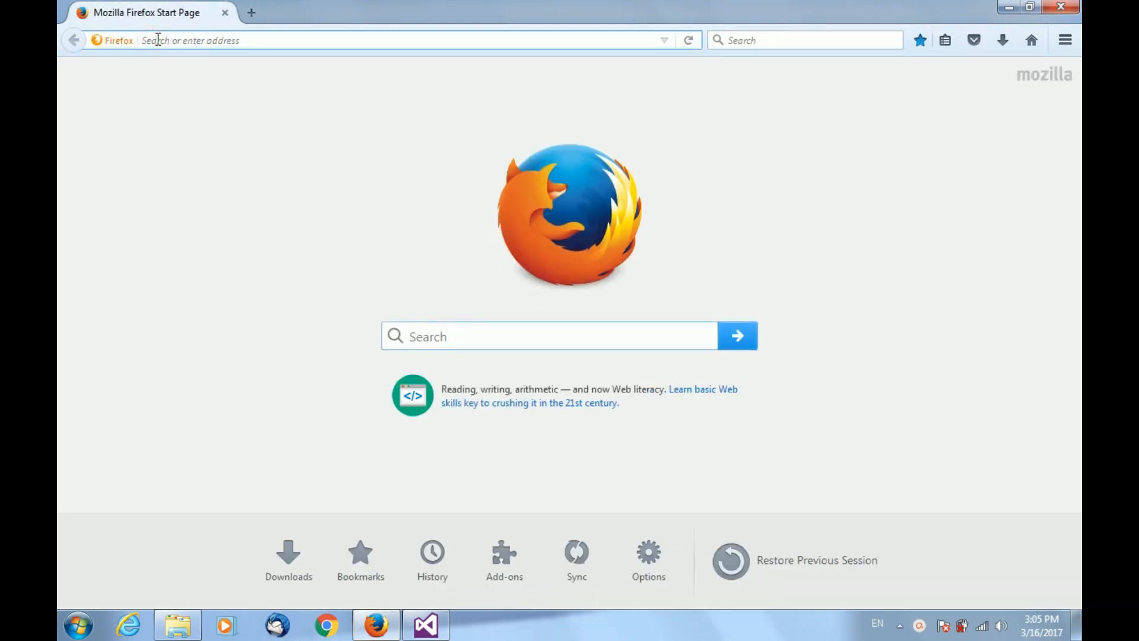
text(Bouncycastle.org/csharp/)
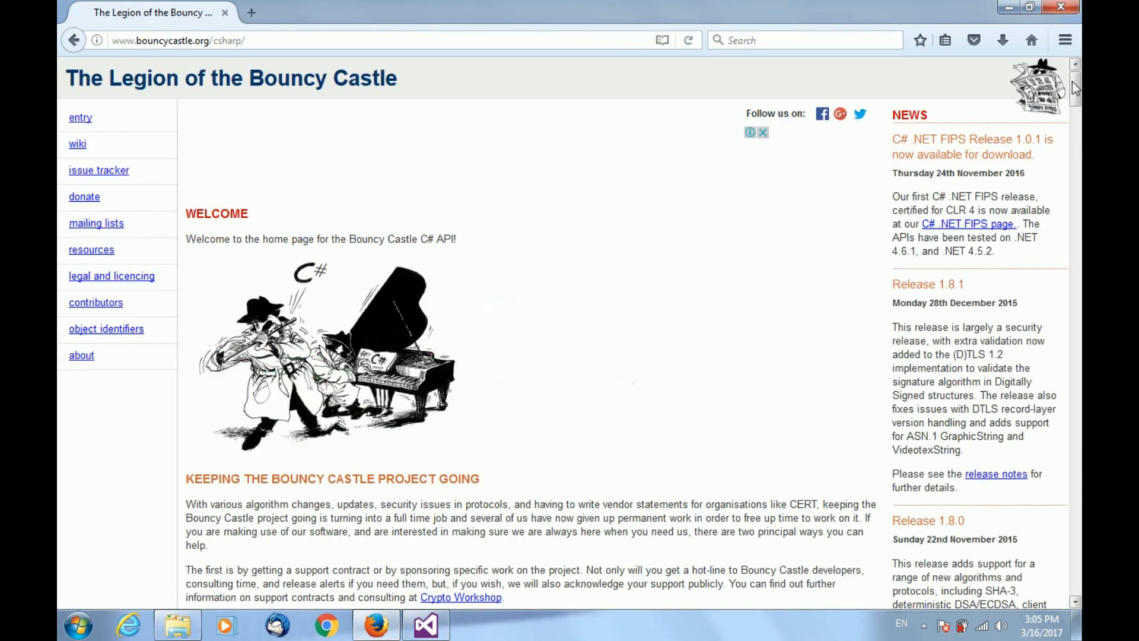
scroll(down, 3)
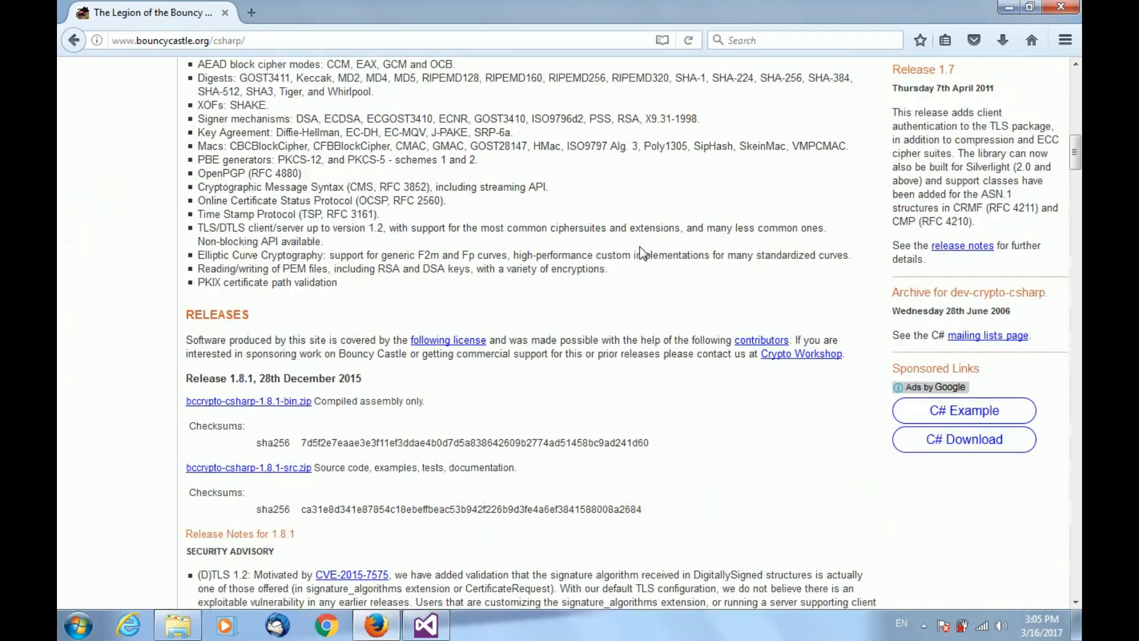
mouse_move(269, 410)
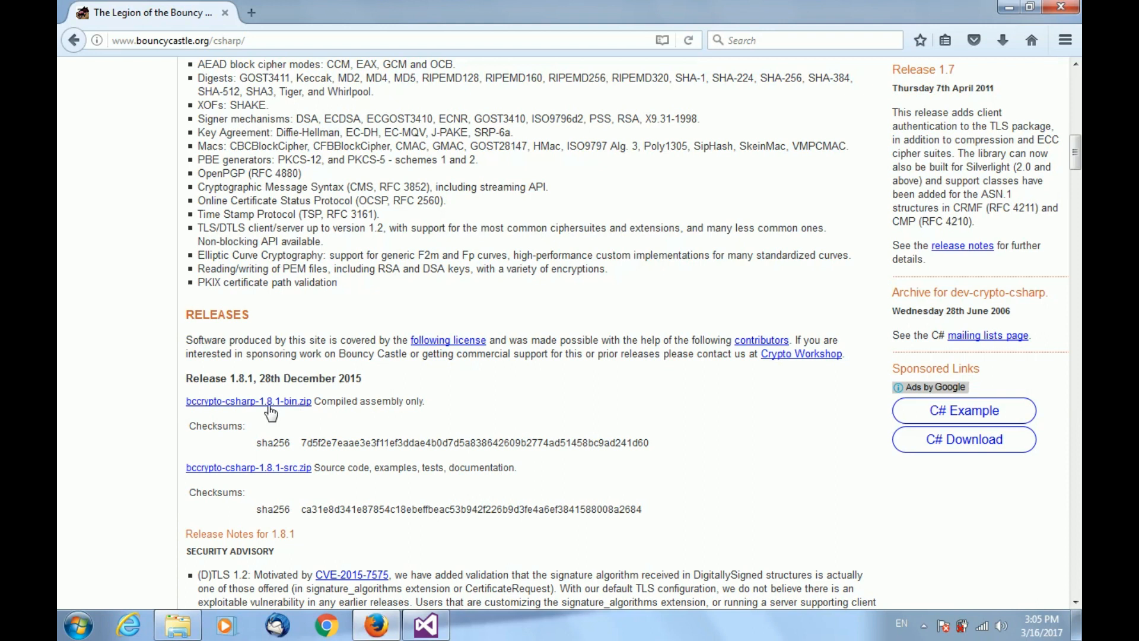
Download bccrypto-csharp-1.8.1-bin.zip and accept it in the Opening dialog.
click(260, 400)
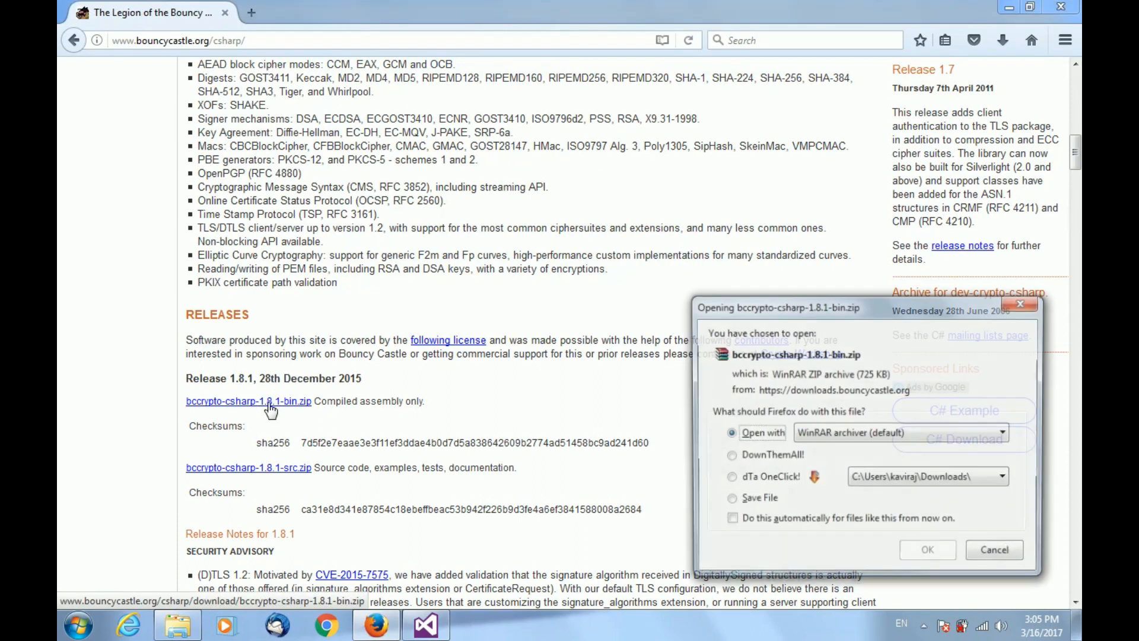
click(729, 499)
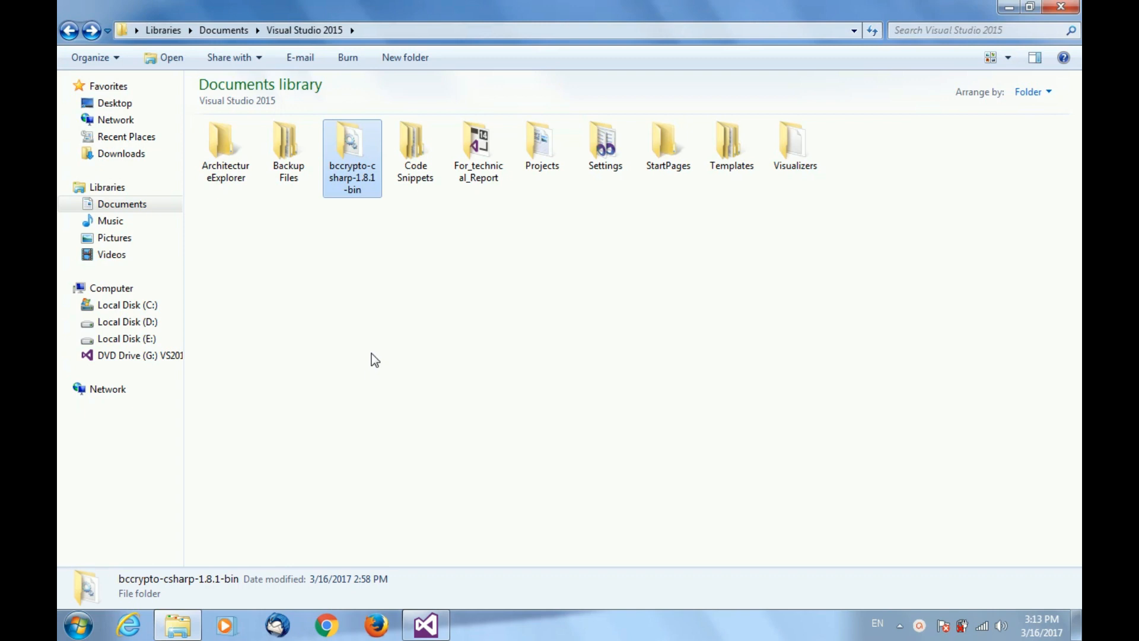
mouse_move(356, 211)
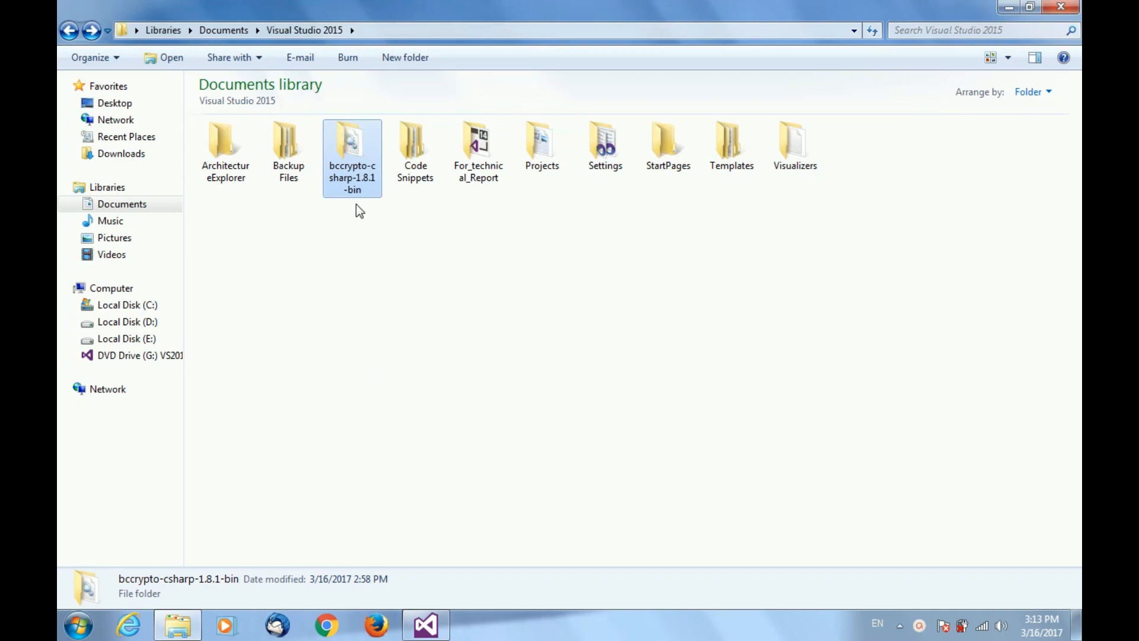
mouse_move(365, 213)
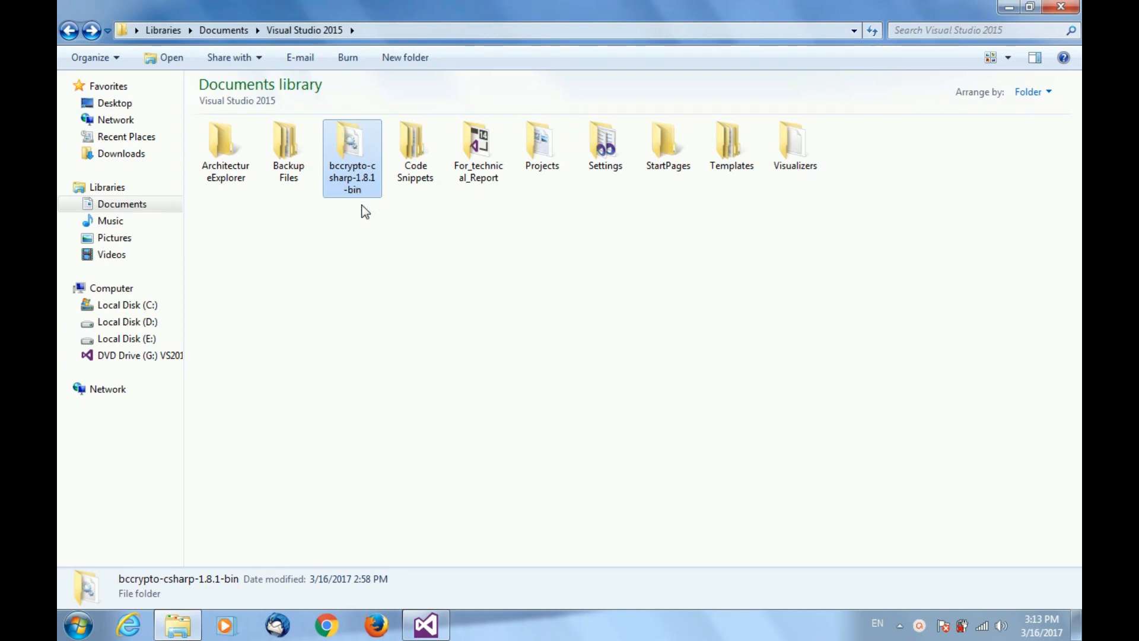
Open the extracted bccrypto-csharp-1.8.1-bin folder in Documents\Visual Studio 2015, then close Explorer.
double_click(352, 139)
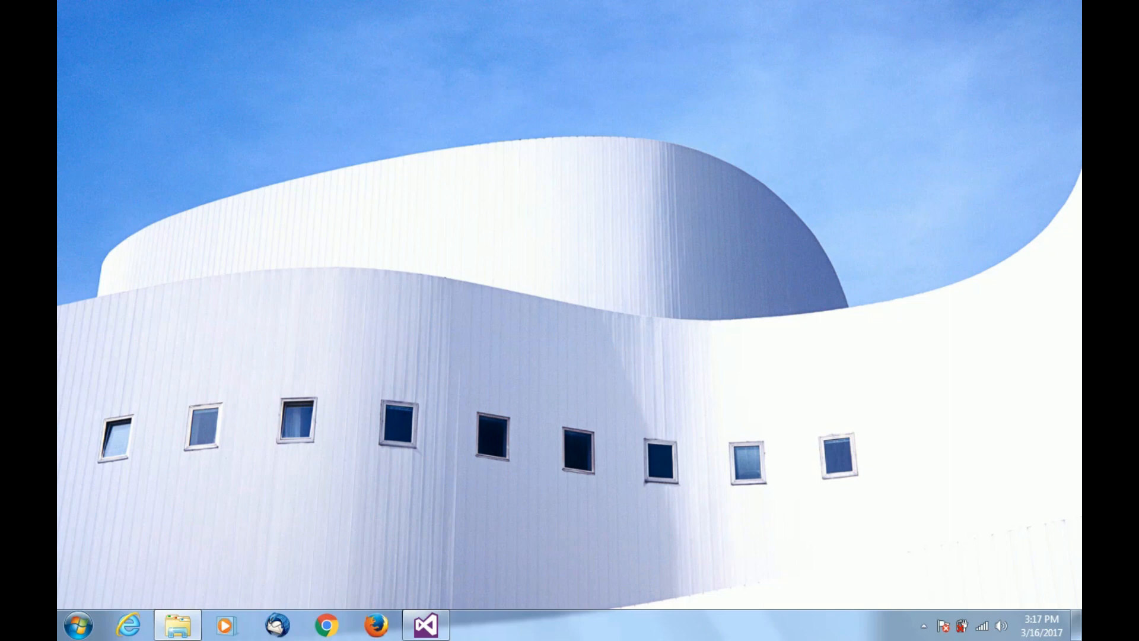
Launch Visual Studio and create a Visual C# Console Application named 'Encryptio-Decryption'.
click(425, 622)
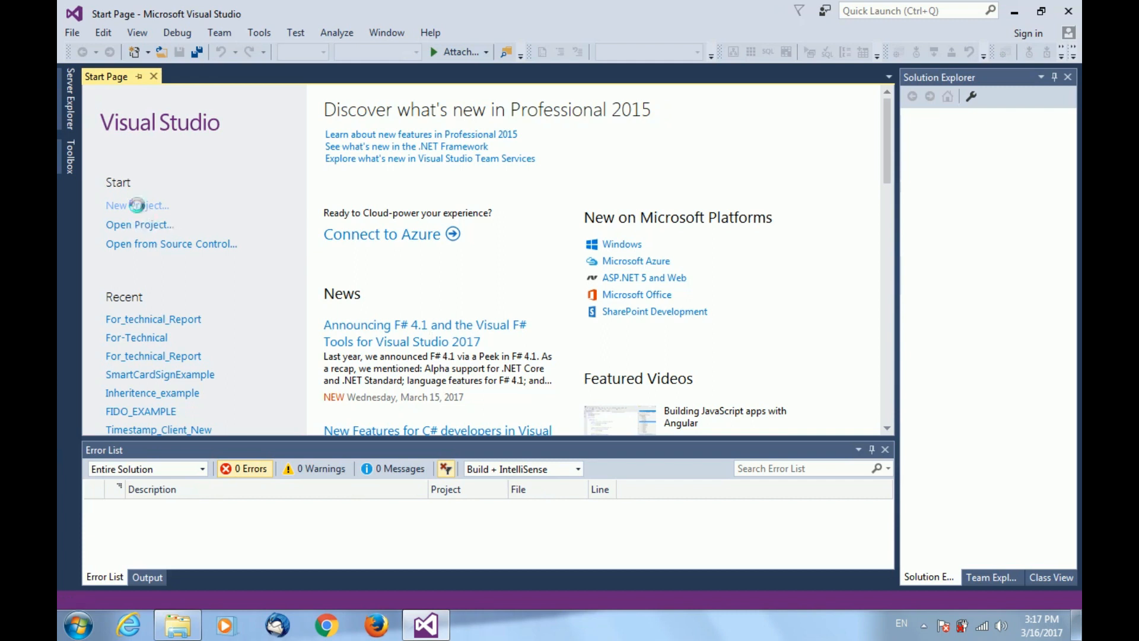
click(137, 205)
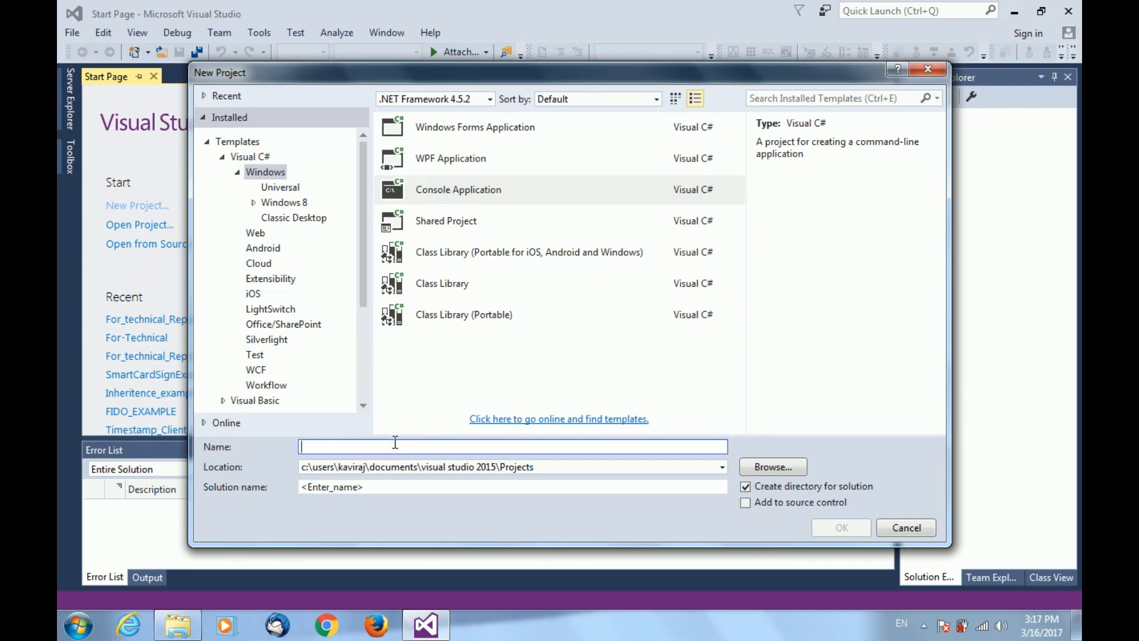
text(Encryptio-Decryption)
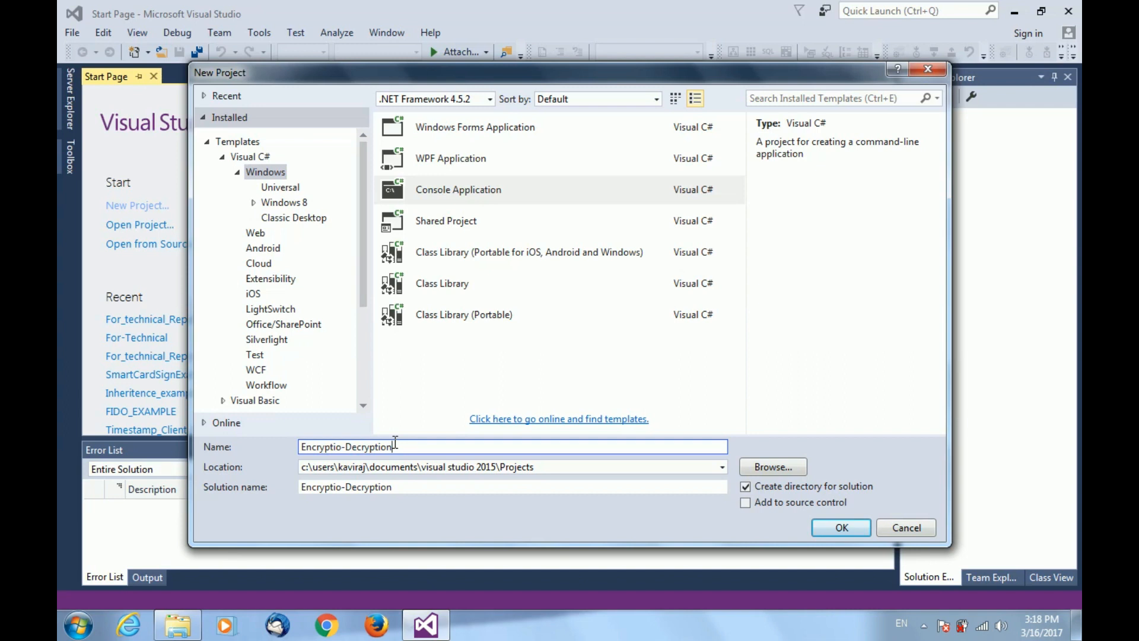
click(514, 467)
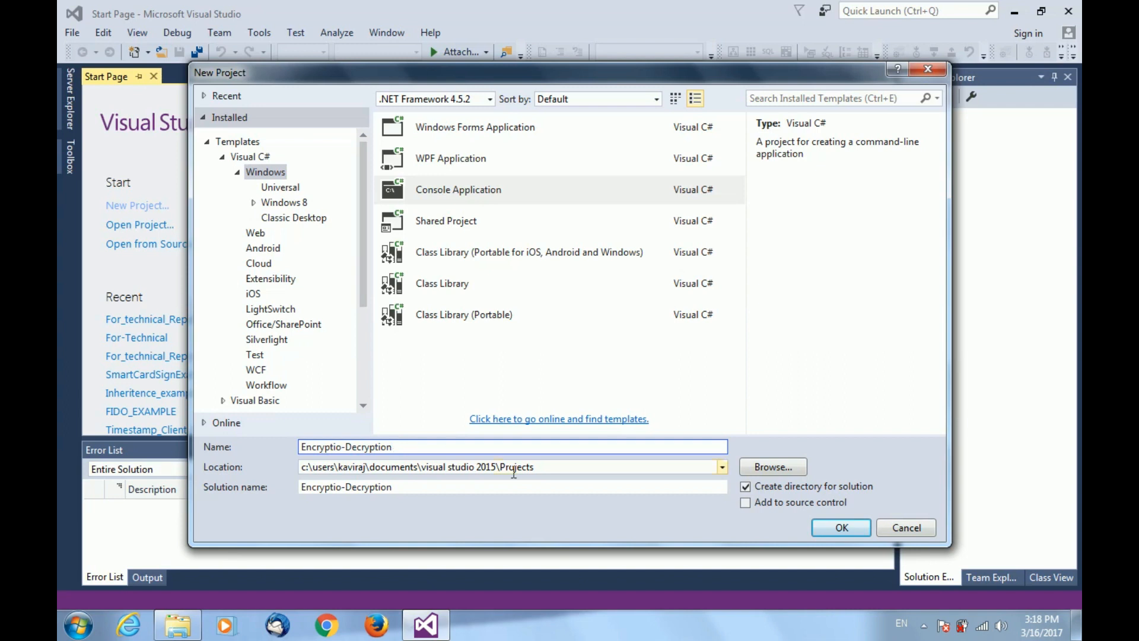
click(840, 528)
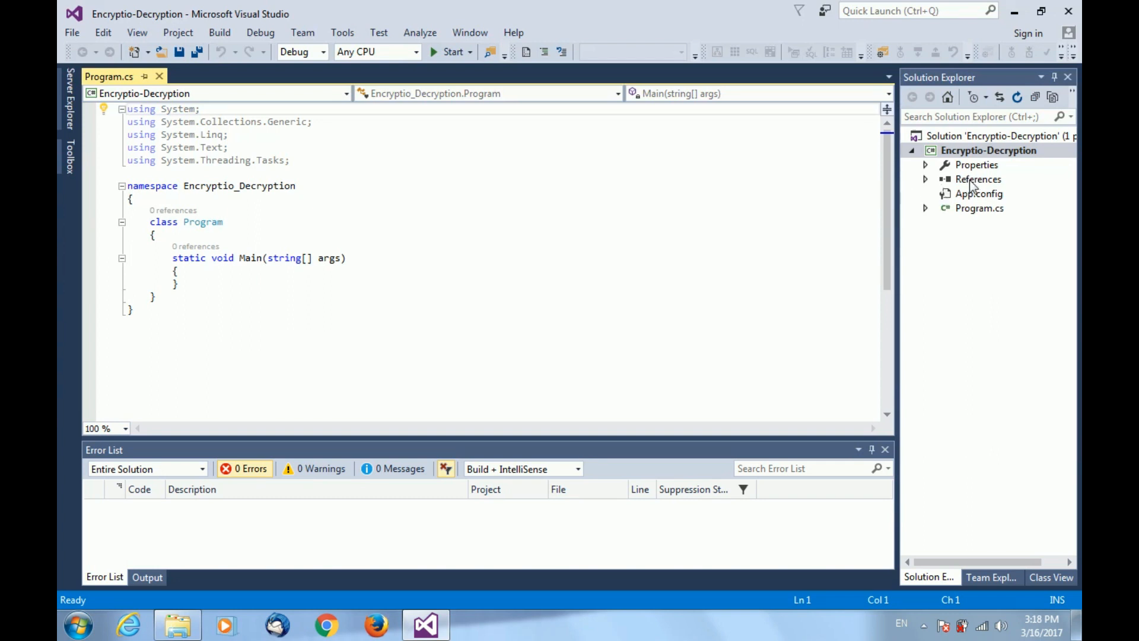
Add BouncyCastle.Crypto.dll from bccrypto-csharp-1.8.1-bin as a project reference.
right_click(977, 179)
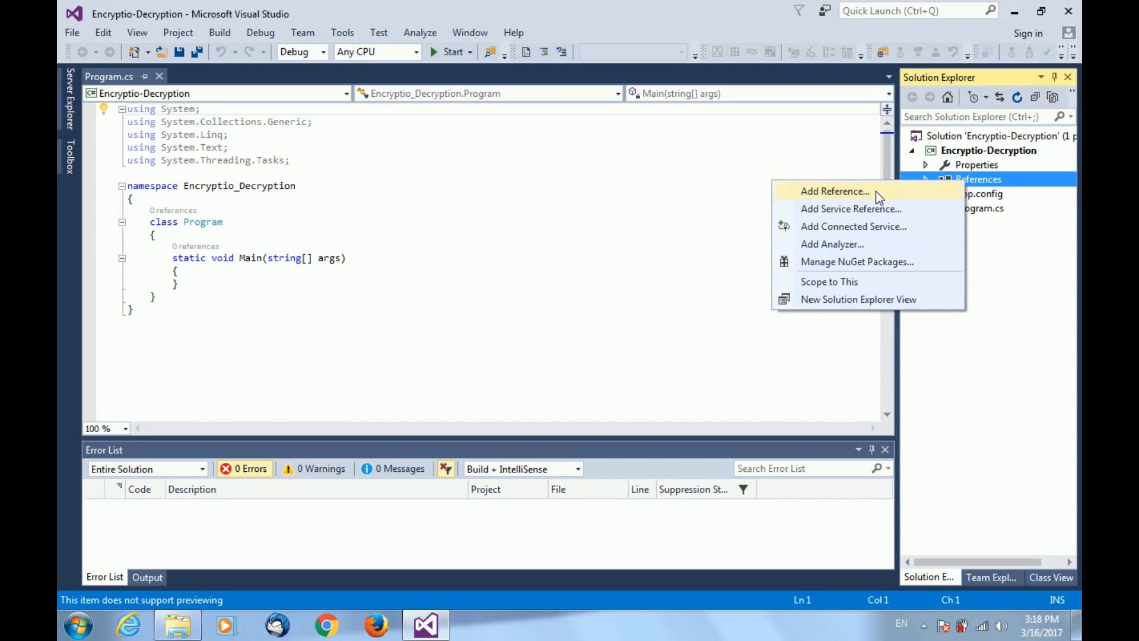
click(834, 191)
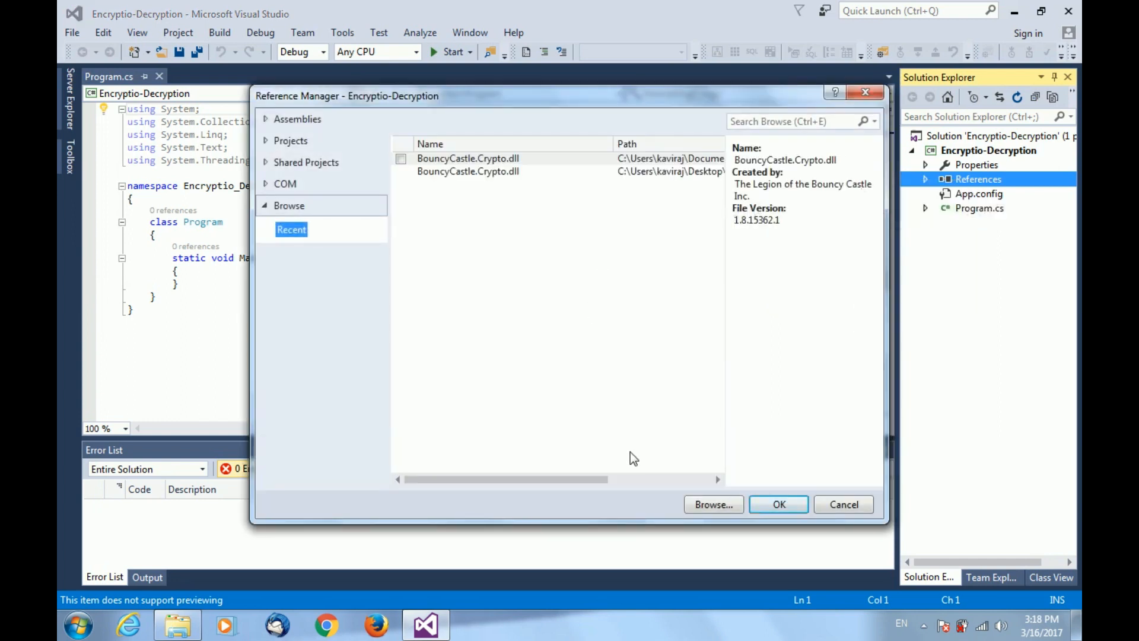
click(713, 504)
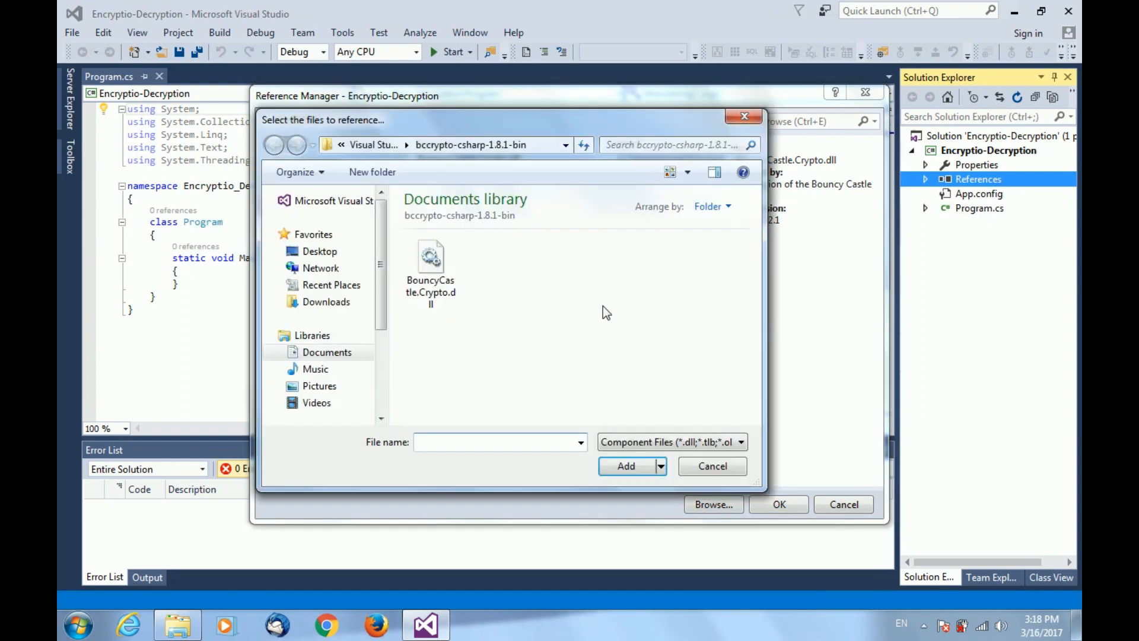
mouse_move(529, 314)
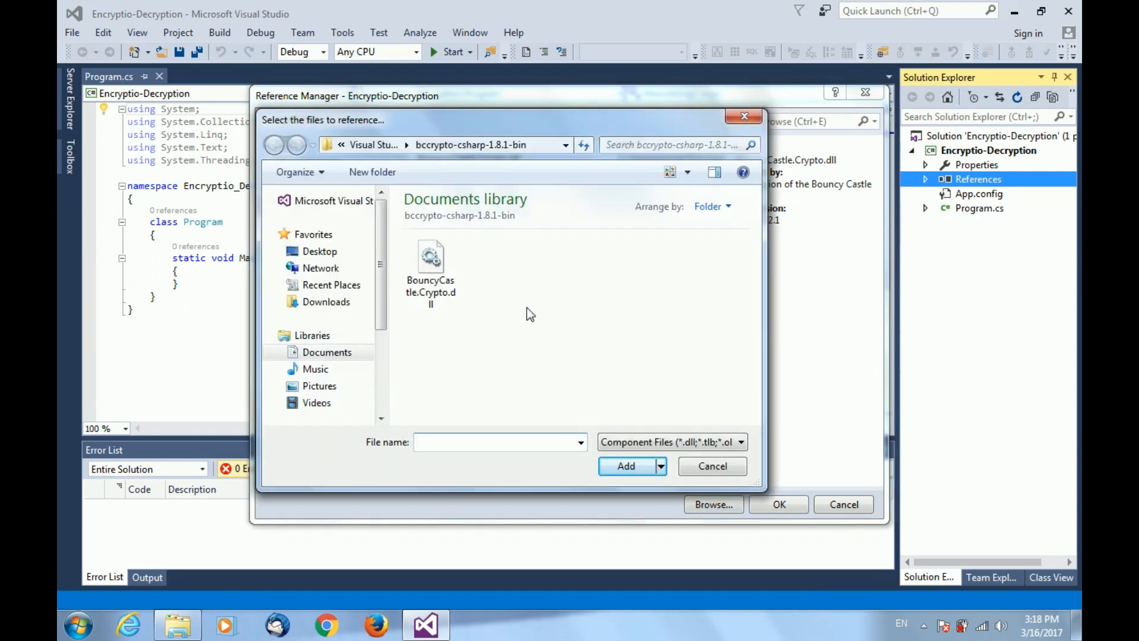
click(431, 261)
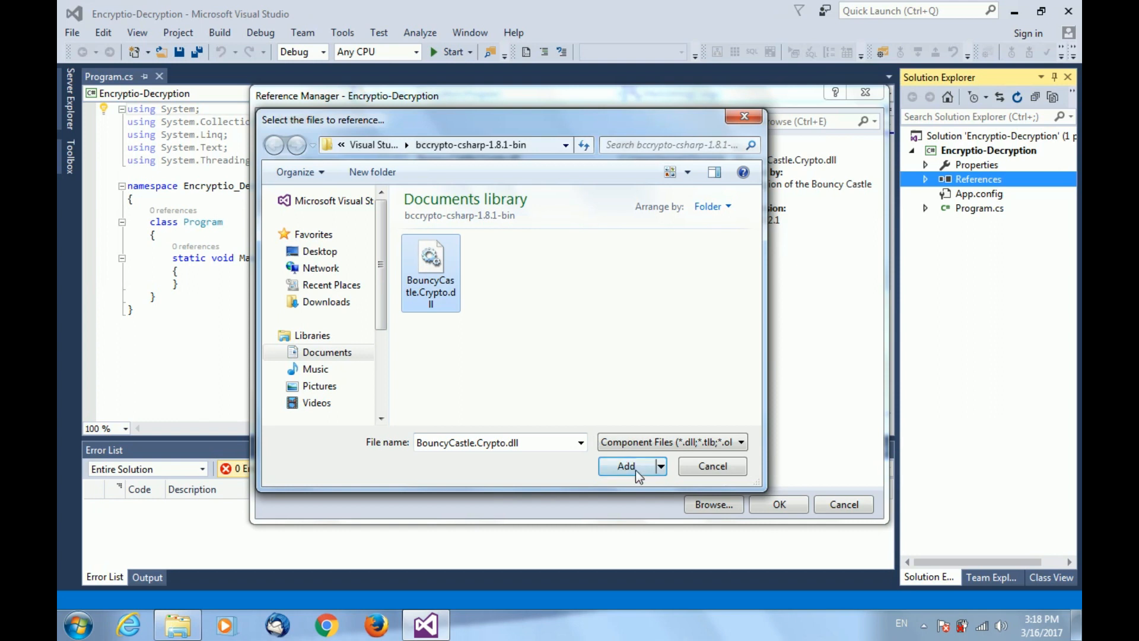
click(624, 466)
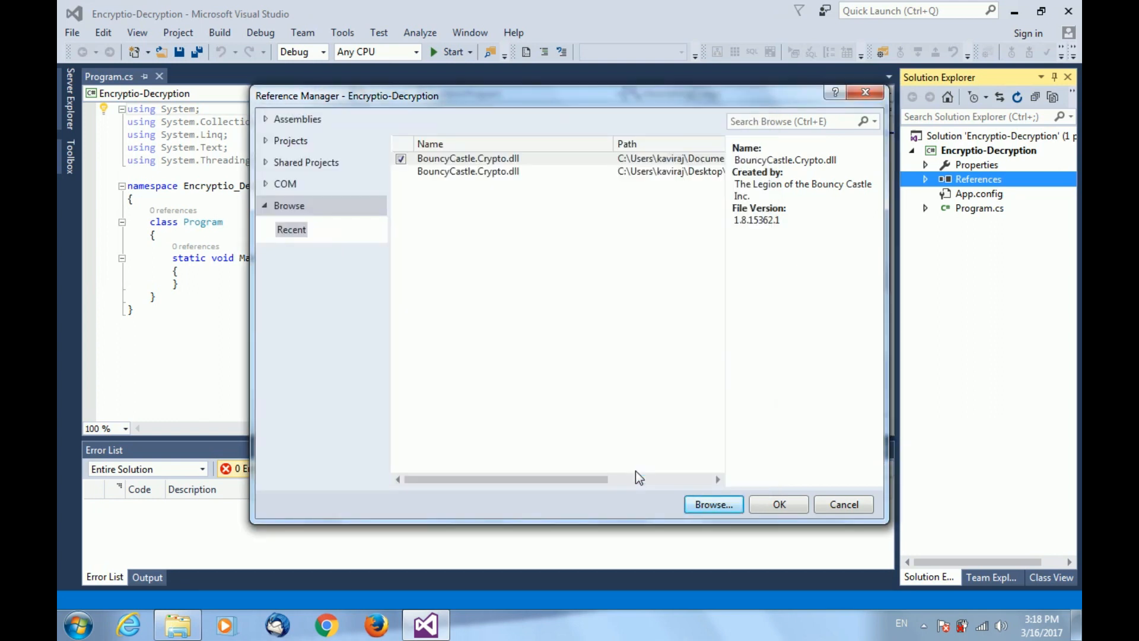
click(778, 504)
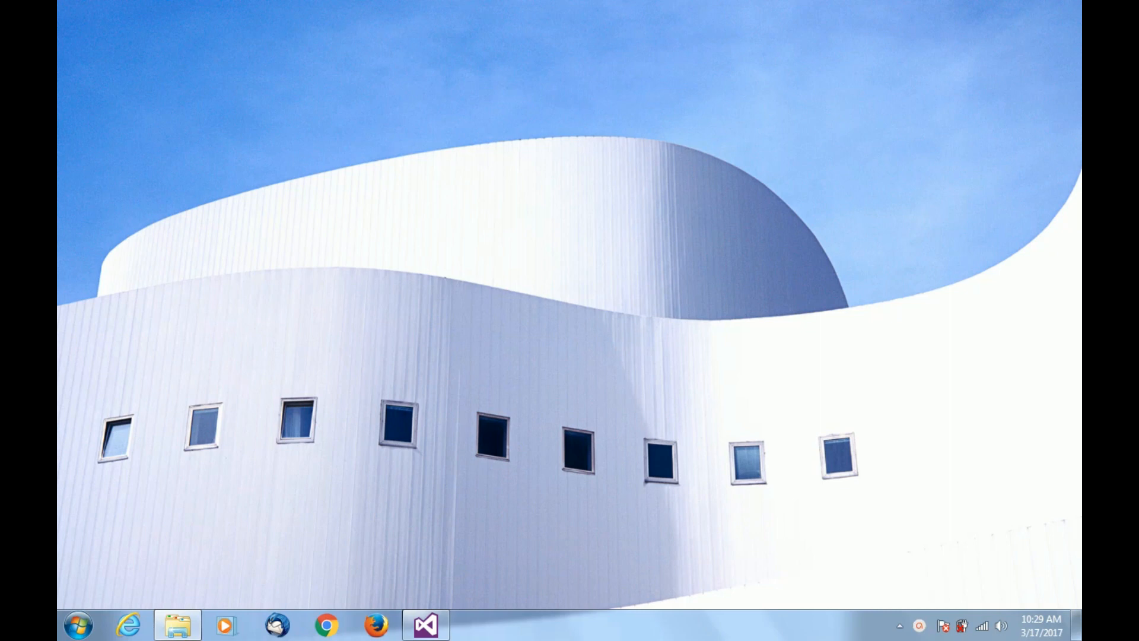
Reopen Visual Studio and select BouncyCastle.Crypto under the Digital-Signing project's References.
click(425, 624)
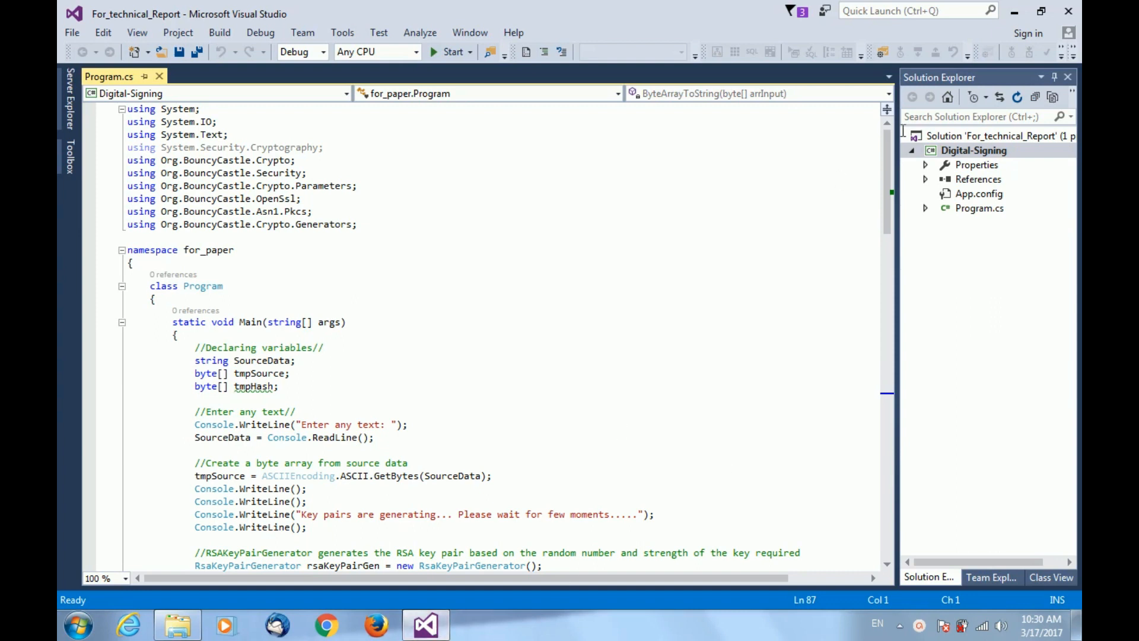
click(925, 179)
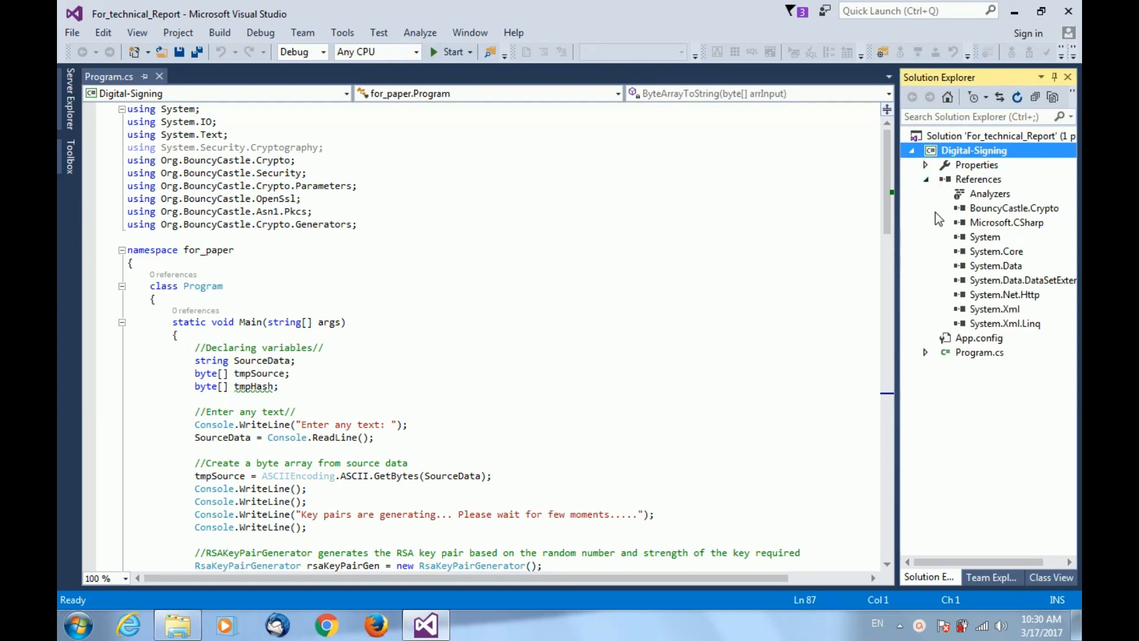
click(1014, 207)
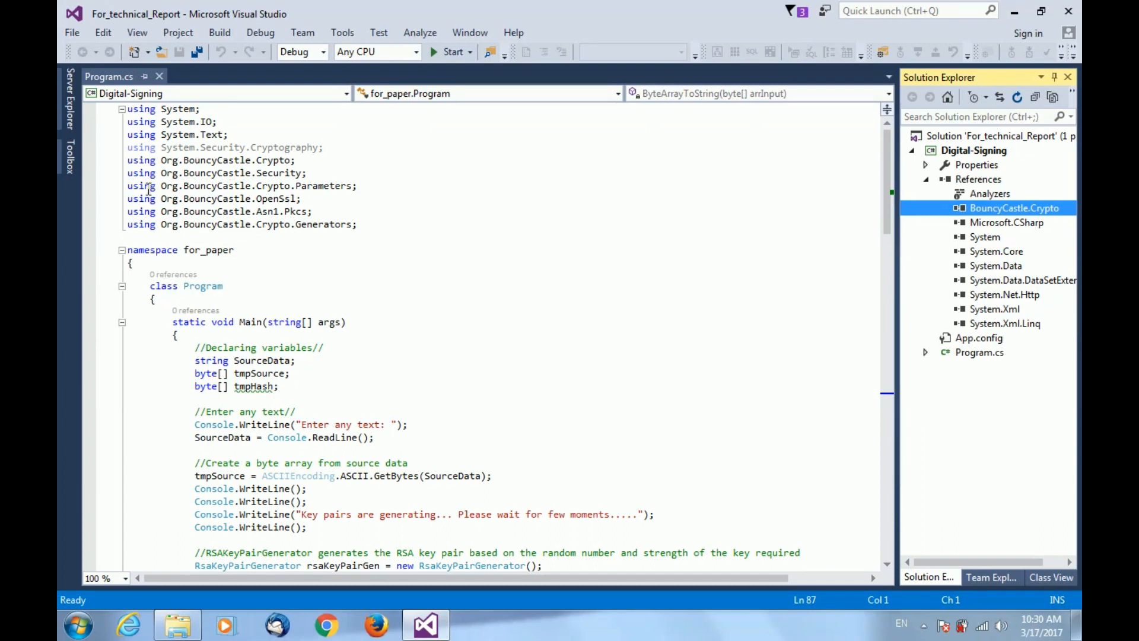
Restore 'using Org.BouncyCastle.Crypto.Generators;' via the RsaKeyPairGenerator potential fix.
click(126, 160)
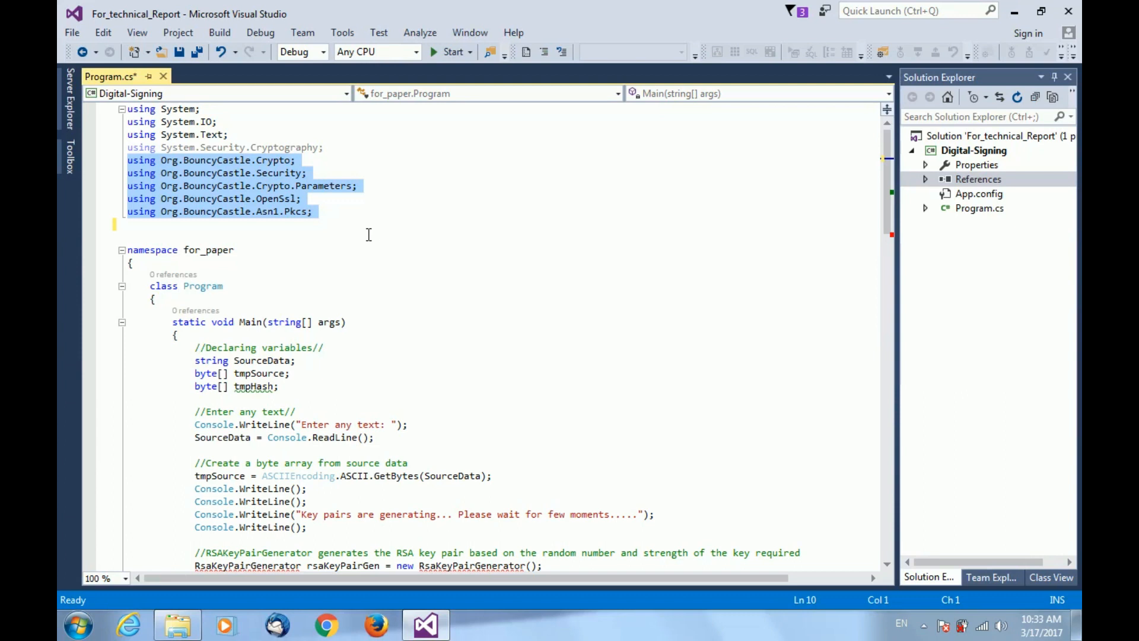
click(374, 235)
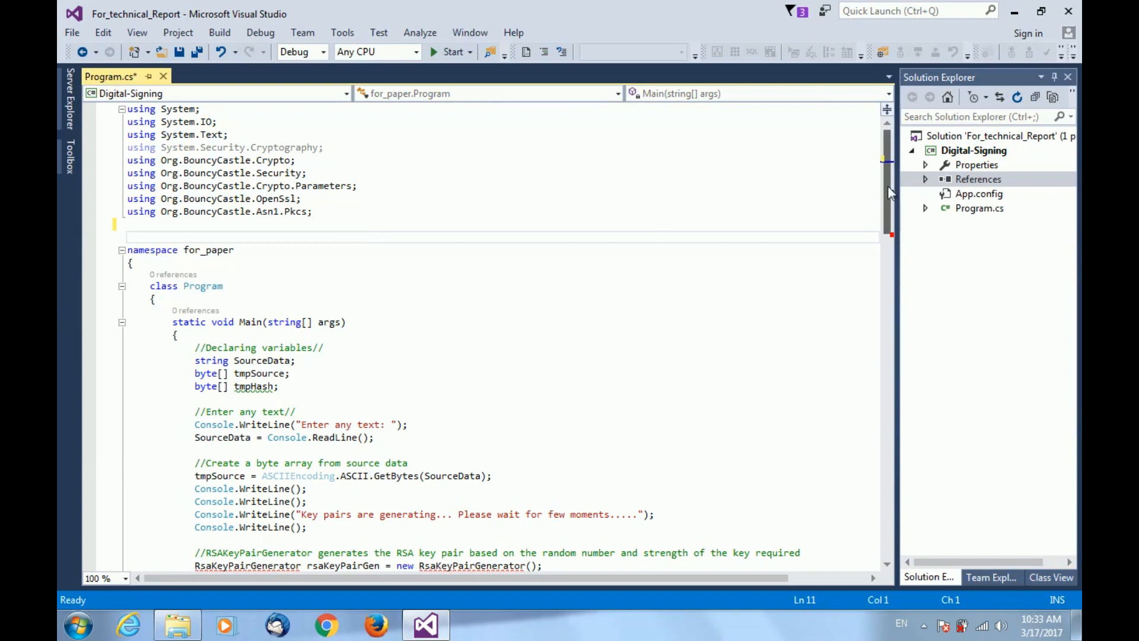
scroll(down, 3)
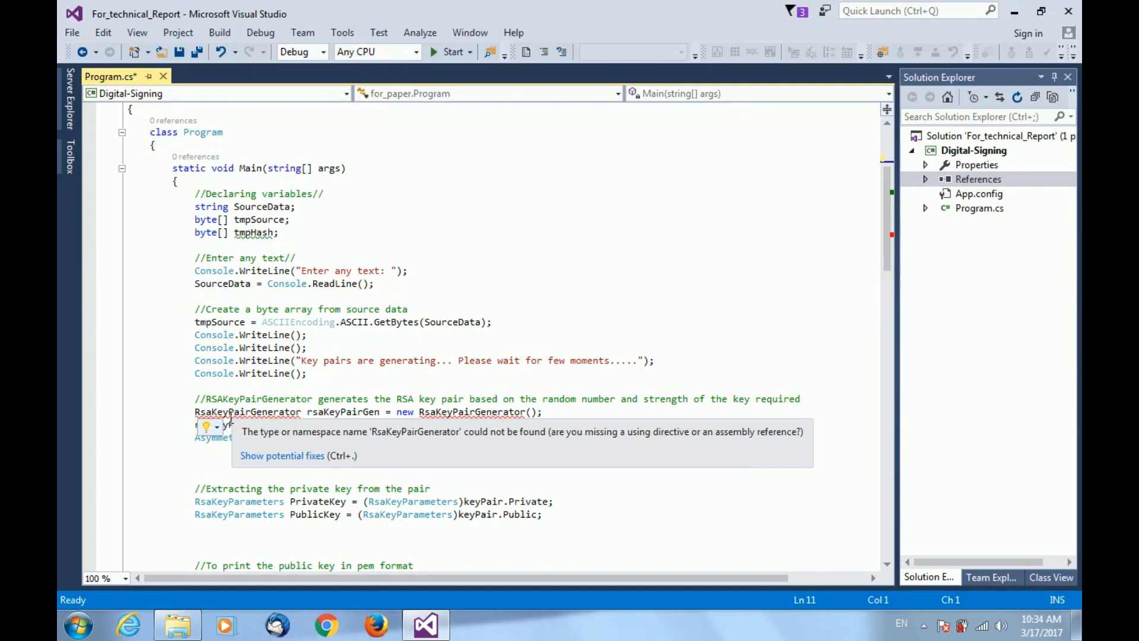
mouse_move(272, 462)
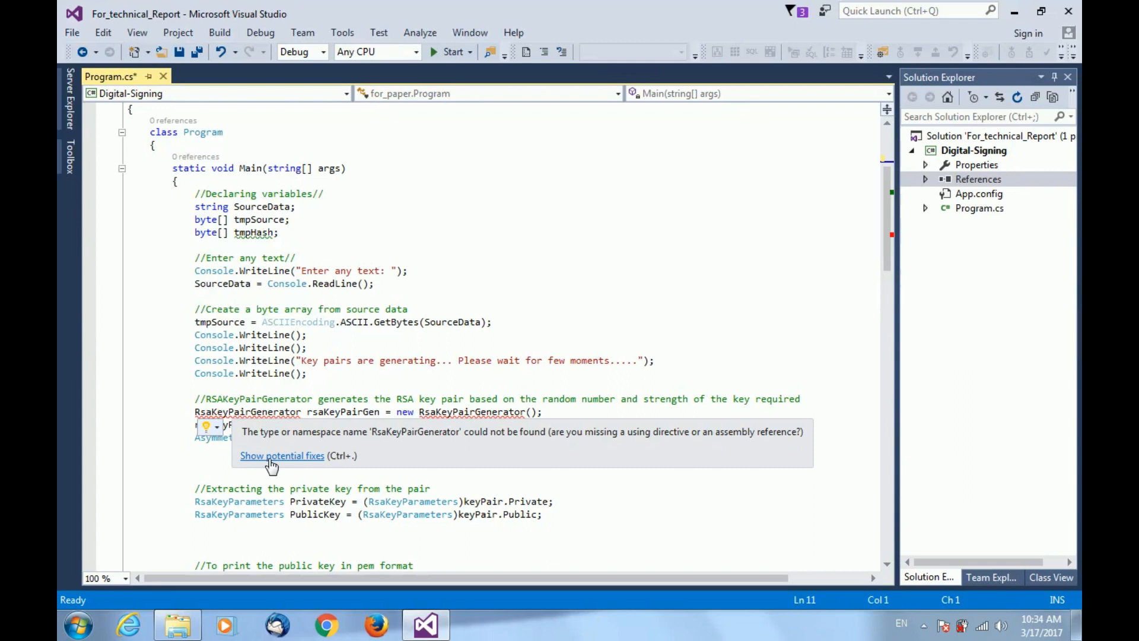
click(281, 456)
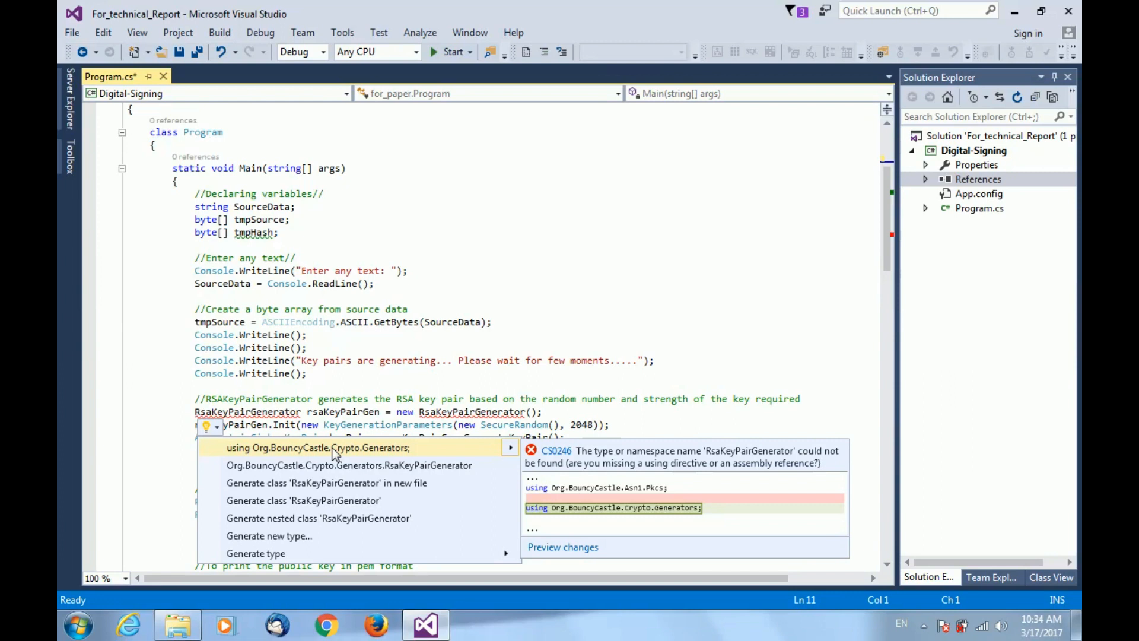
click(309, 447)
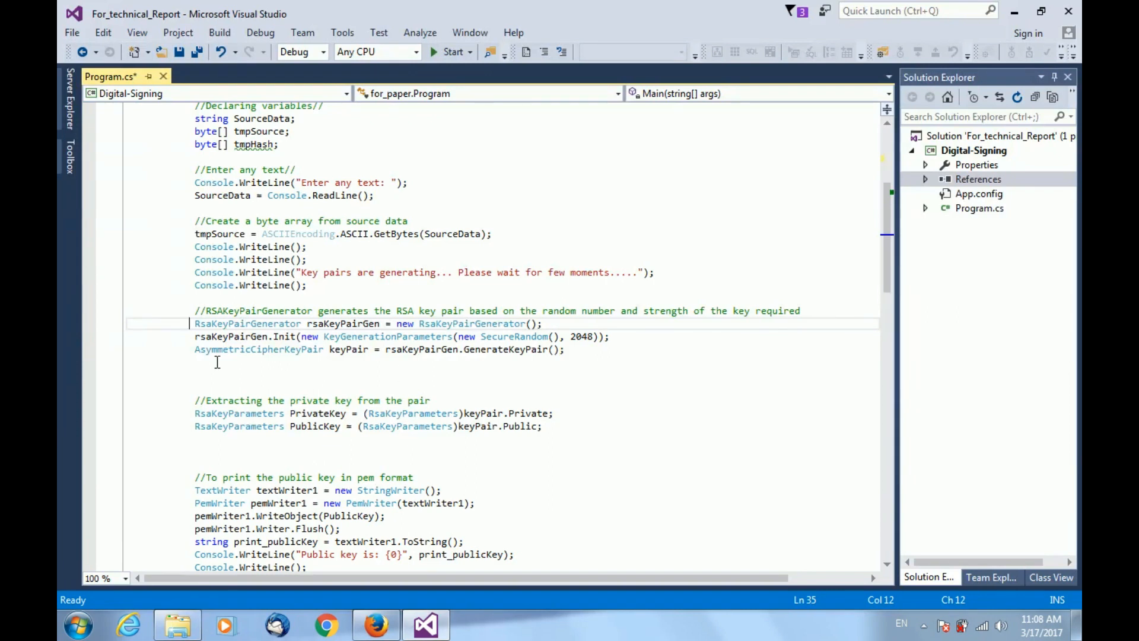
double_click(247, 324)
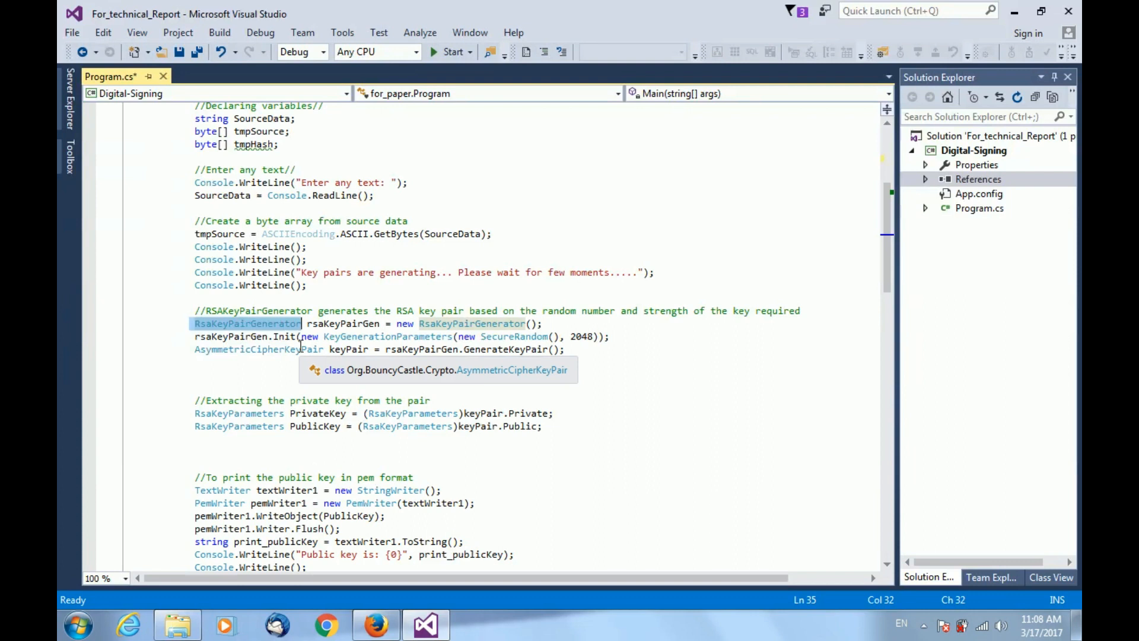
mouse_move(351, 349)
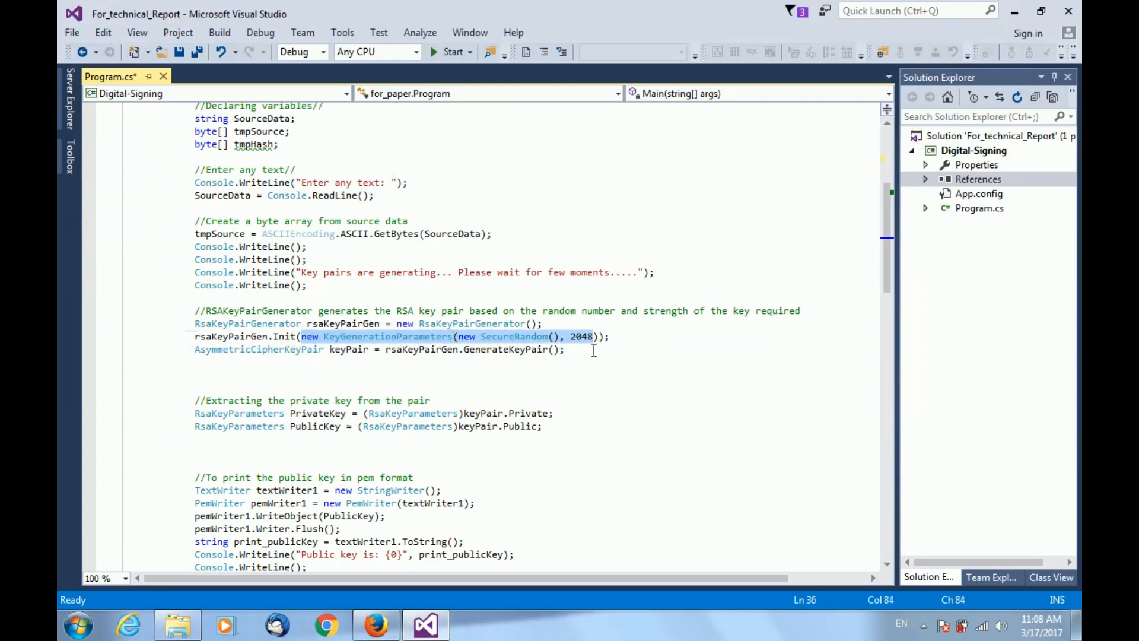
click(573, 336)
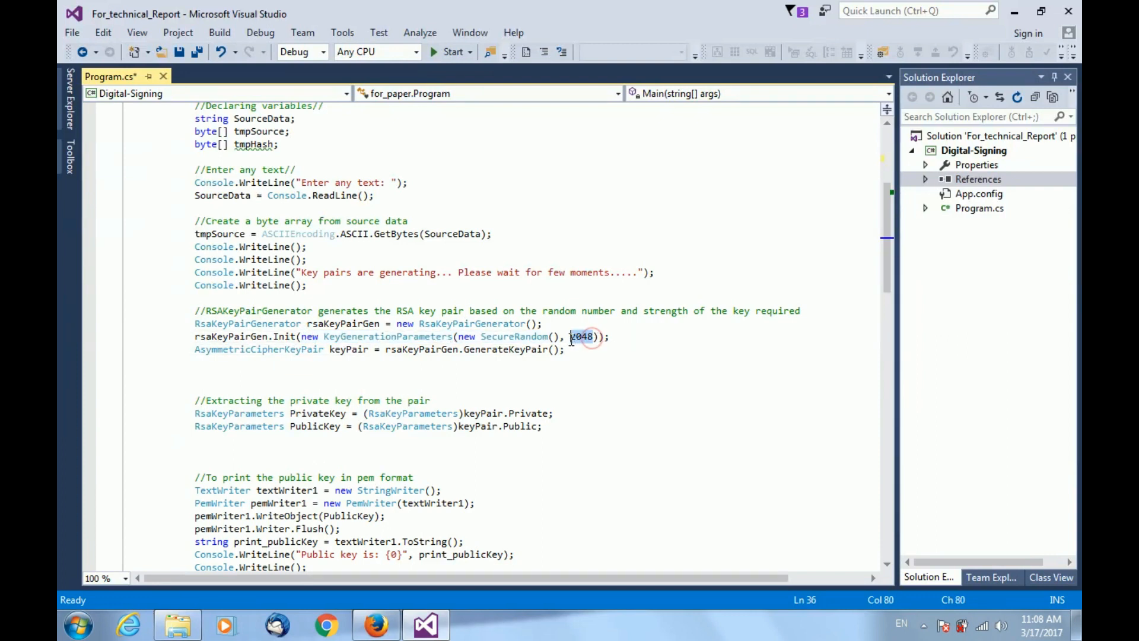
double_click(582, 336)
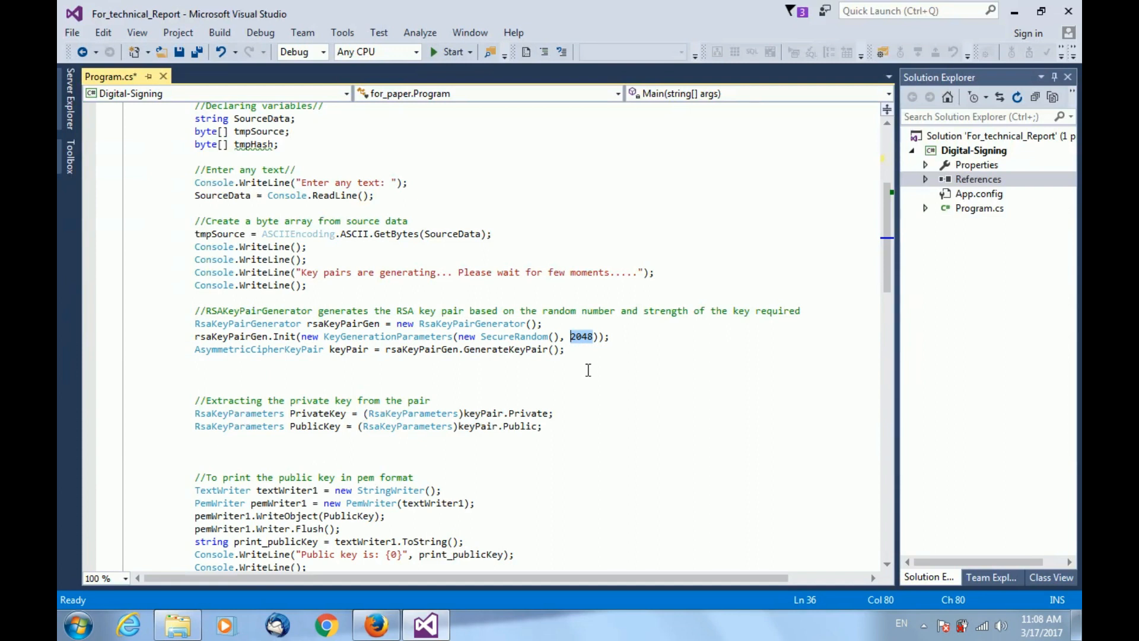
click(590, 336)
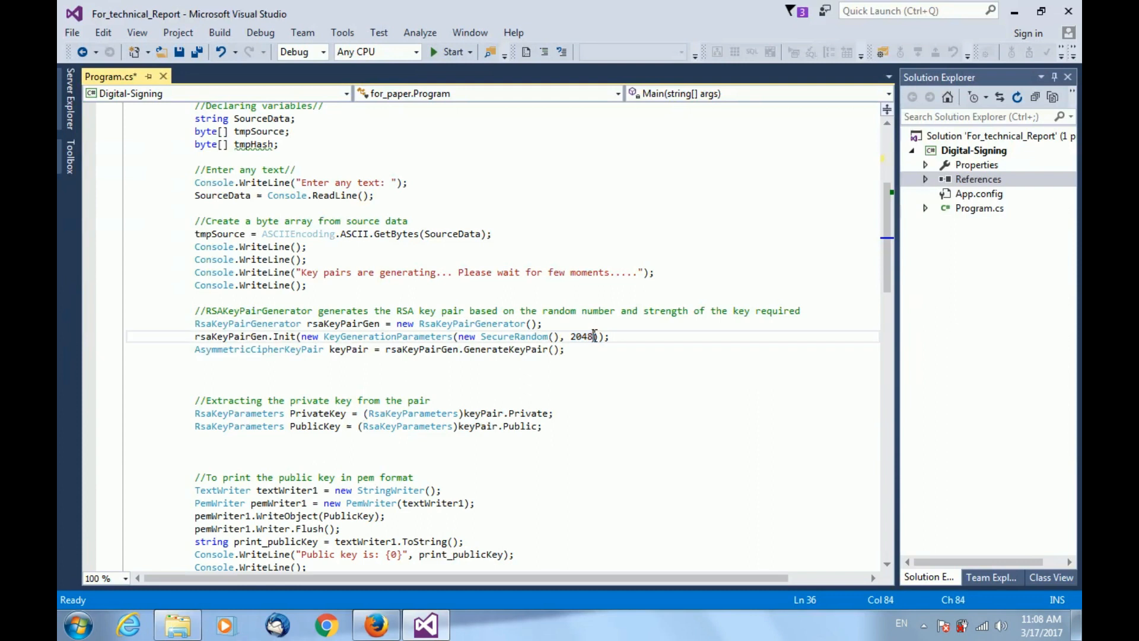
double_click(580, 336)
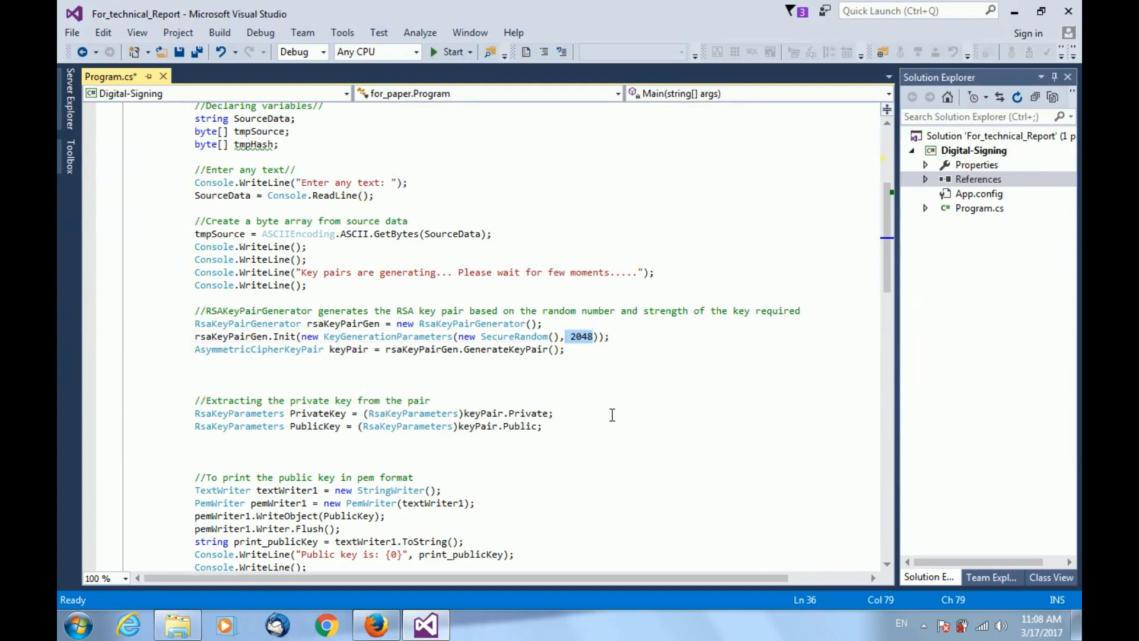
mouse_move(650, 477)
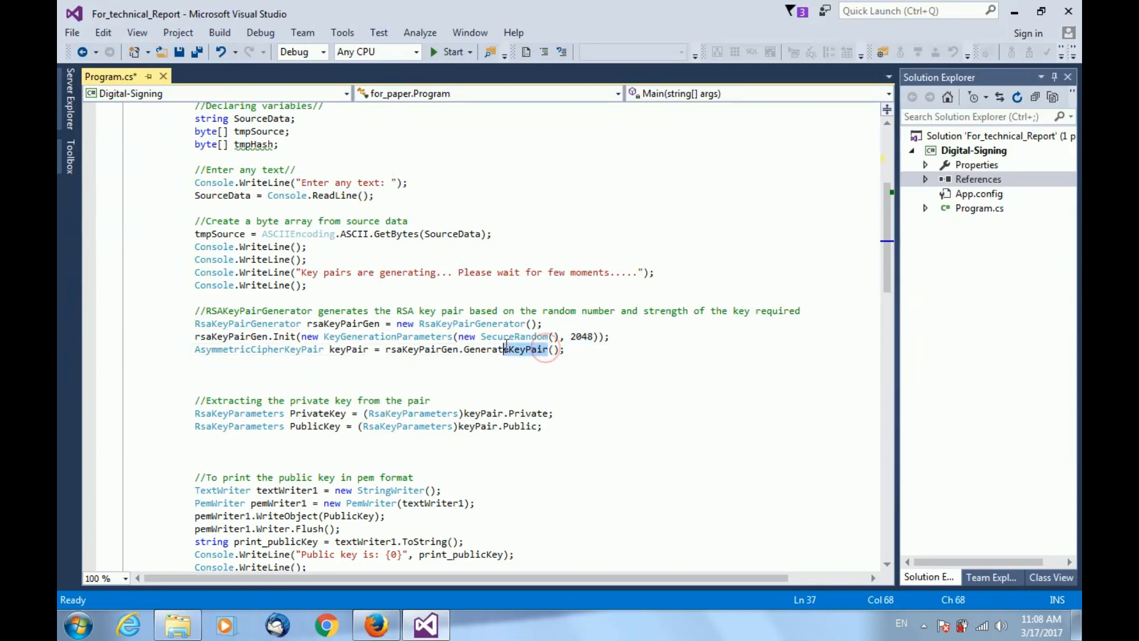
double_click(501, 349)
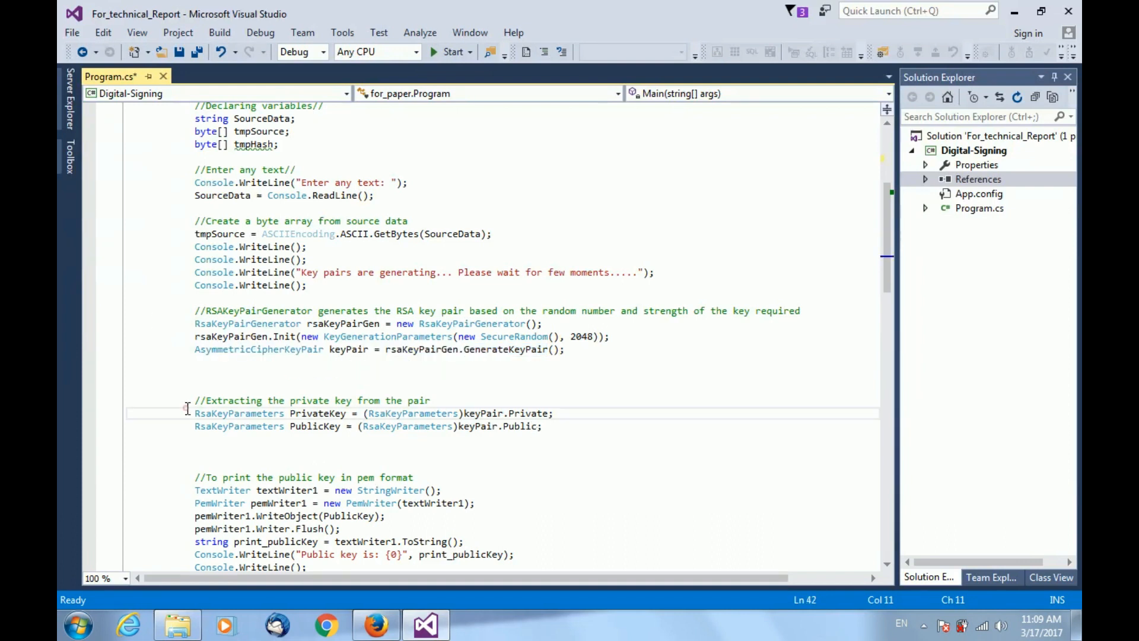
drag(195, 413, 548, 437)
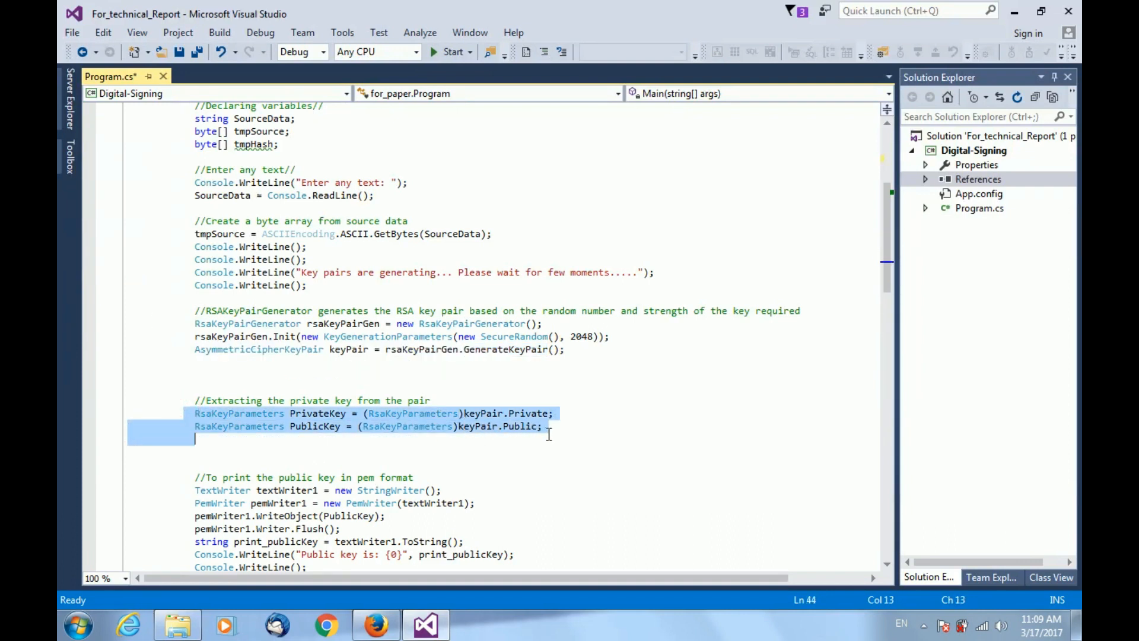
scroll(down, 3)
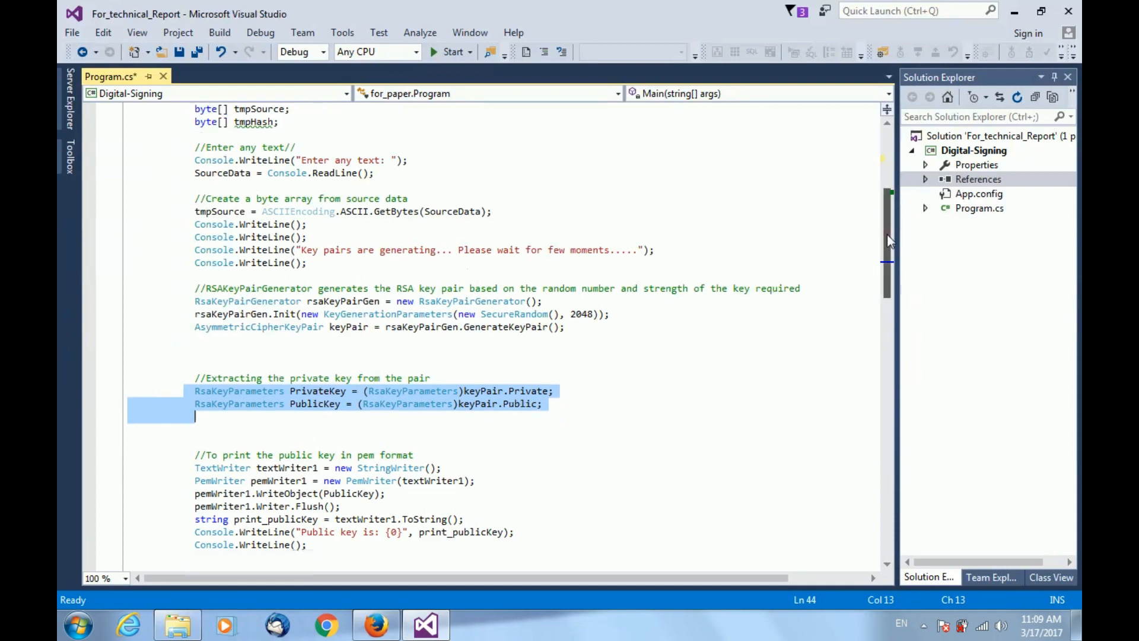
scroll(down, 3)
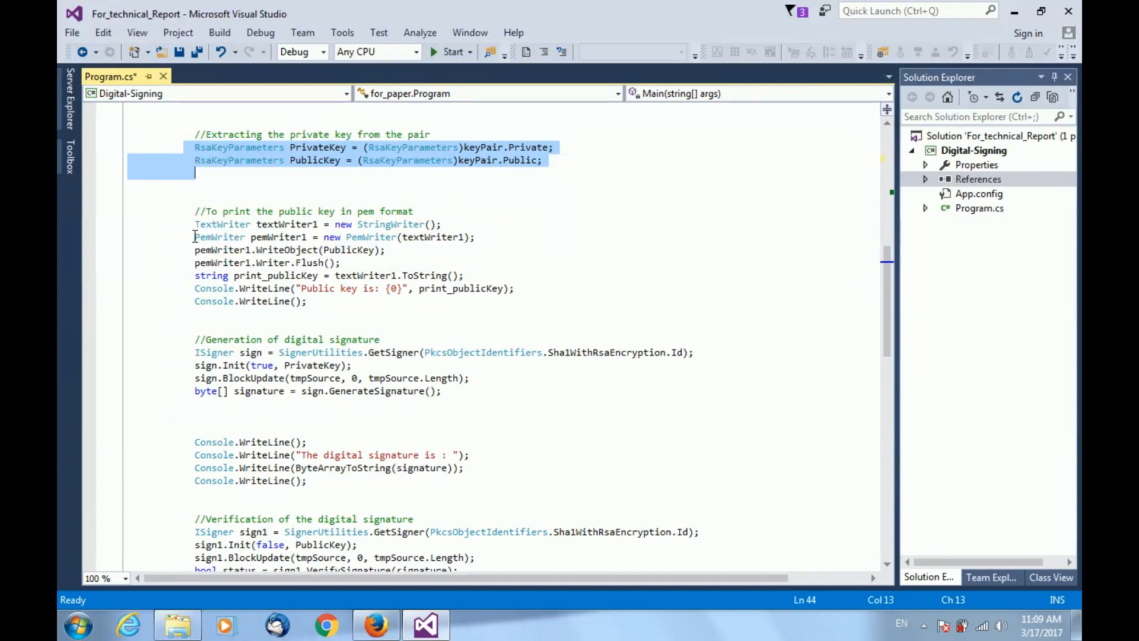
click(414, 224)
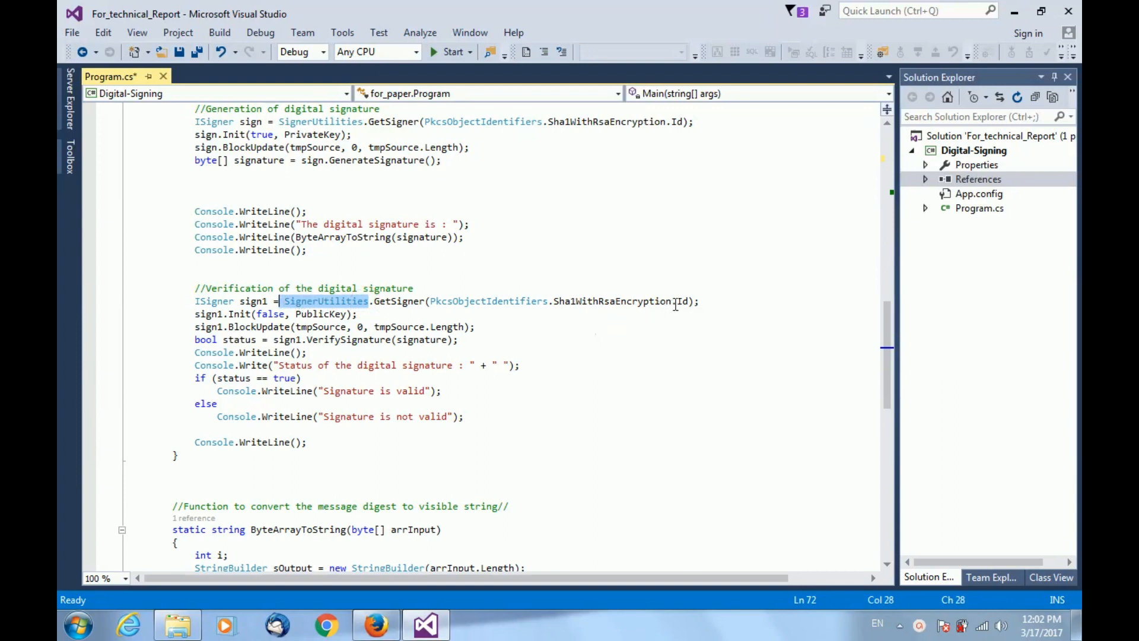
mouse_move(674, 301)
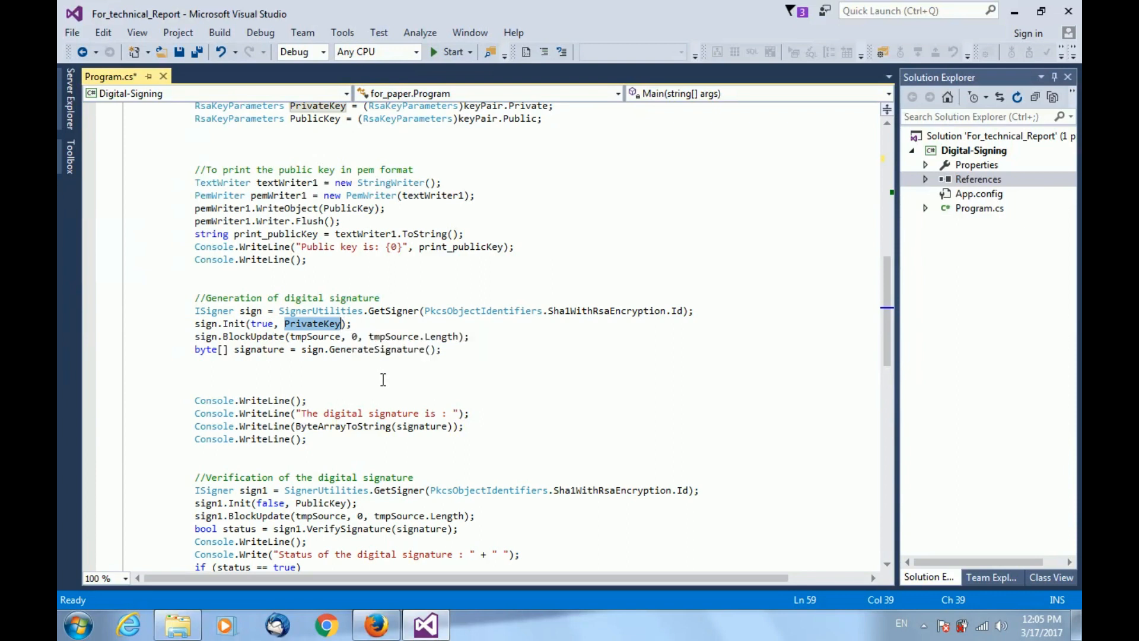
mouse_move(336, 376)
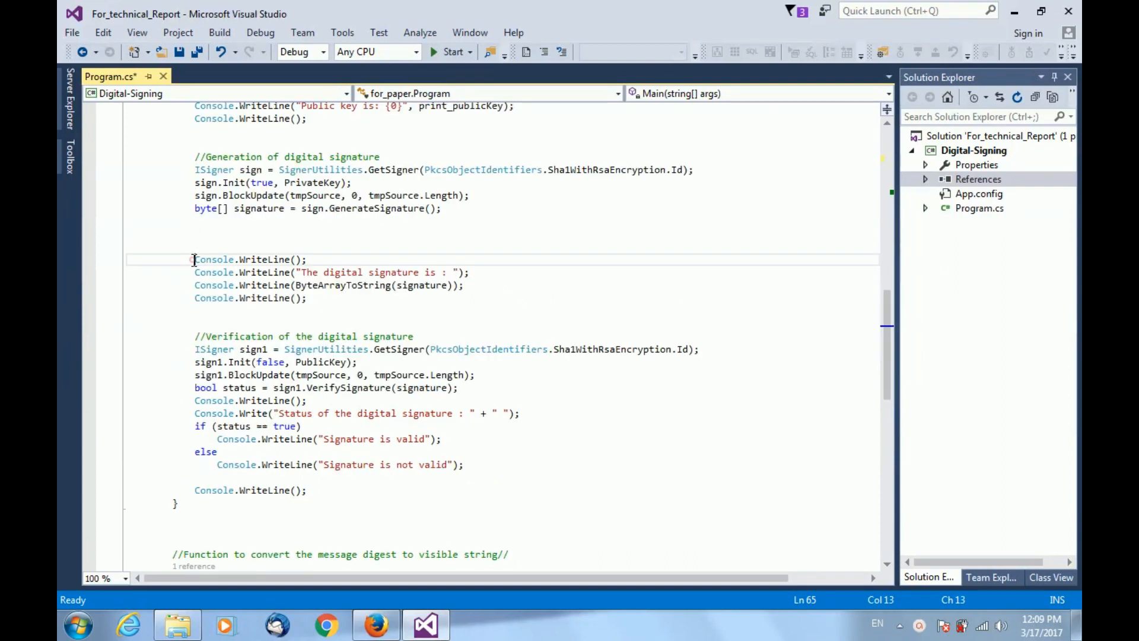
drag(194, 259, 306, 298)
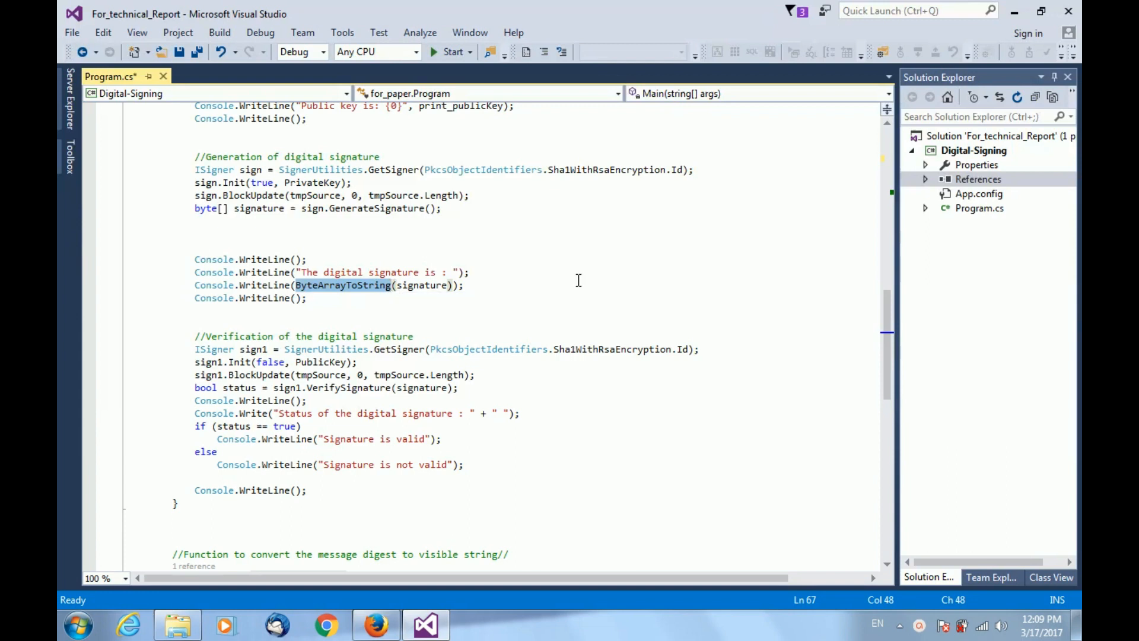
mouse_move(847, 303)
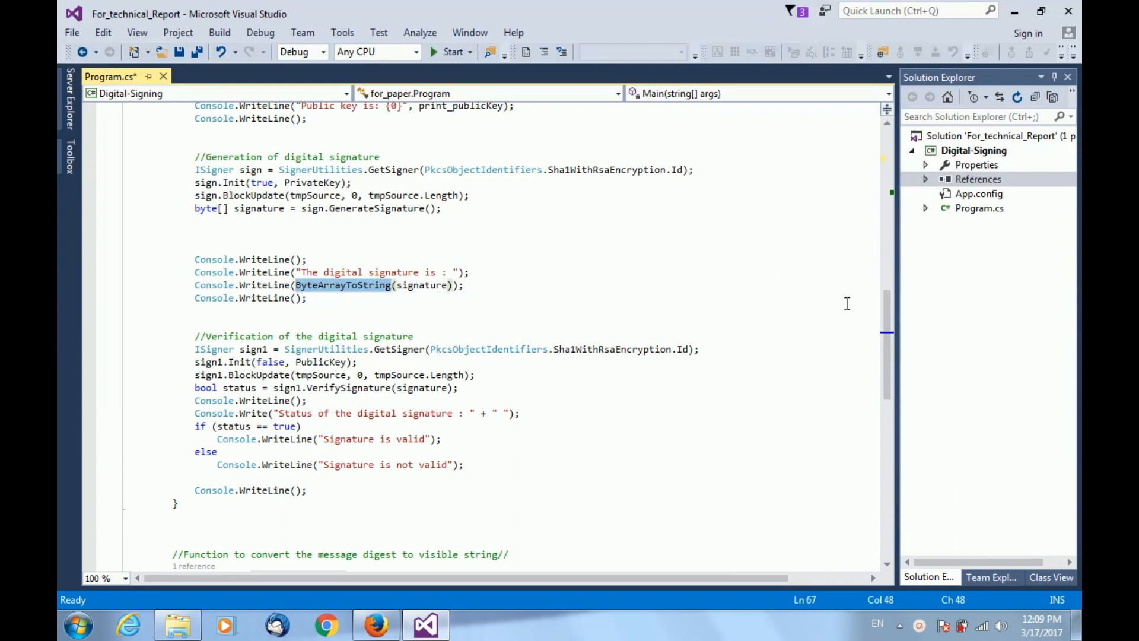
scroll(down, 3)
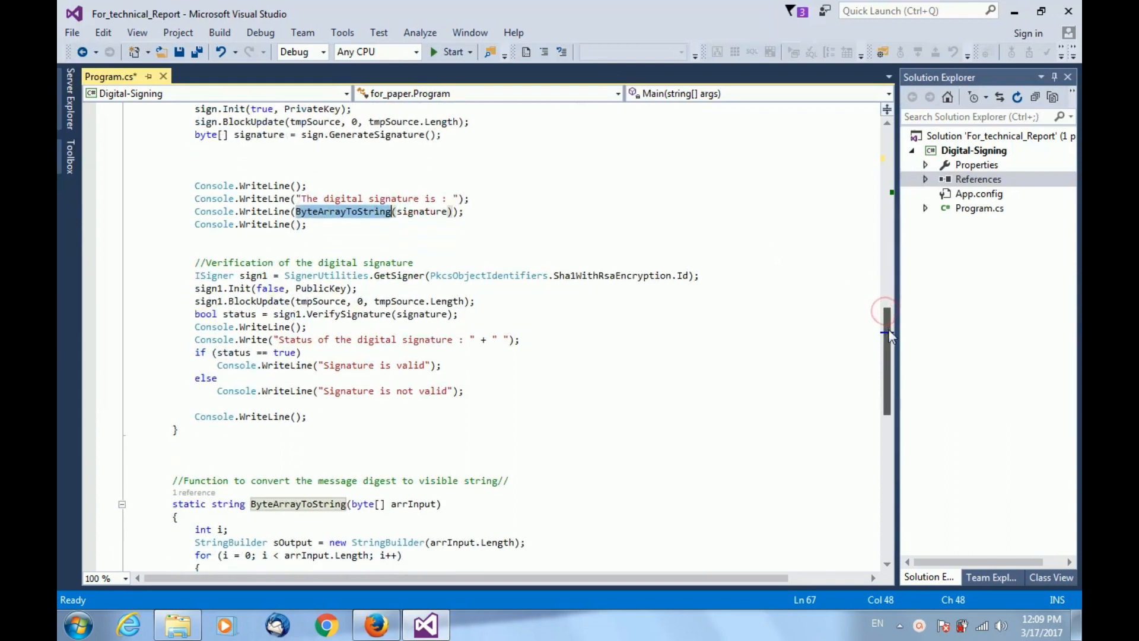
scroll(down, 3)
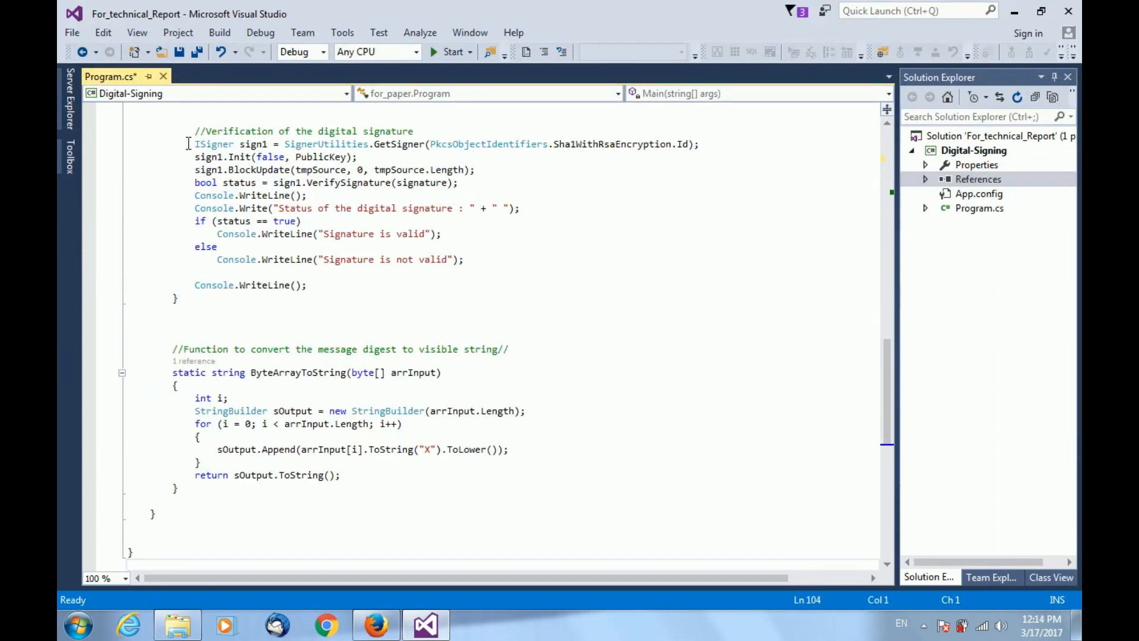
click(202, 144)
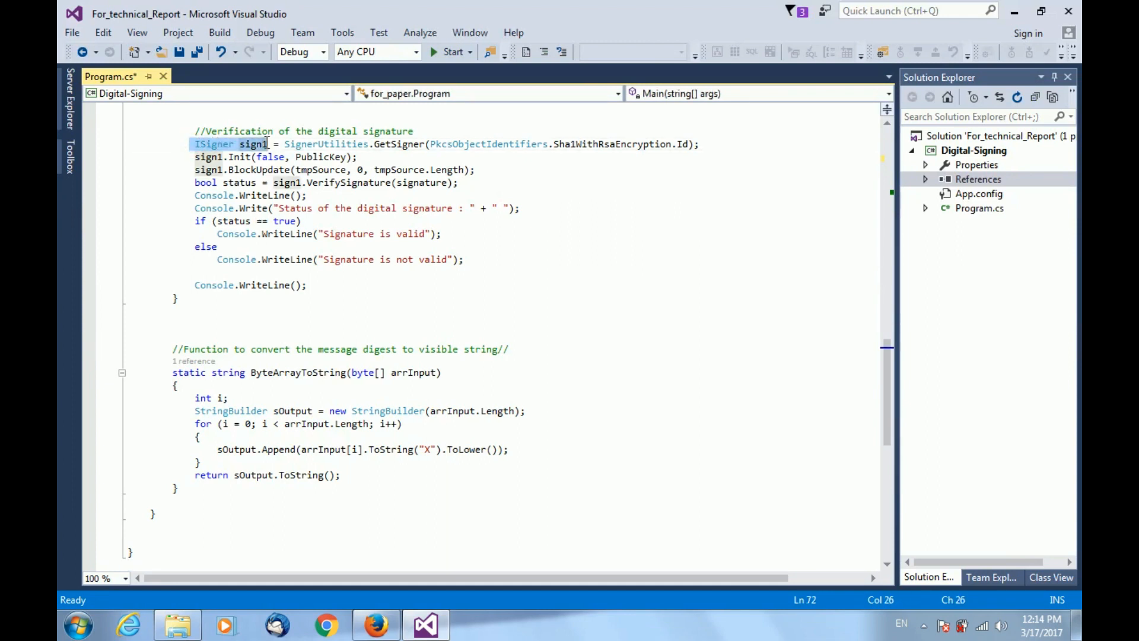
mouse_move(248, 143)
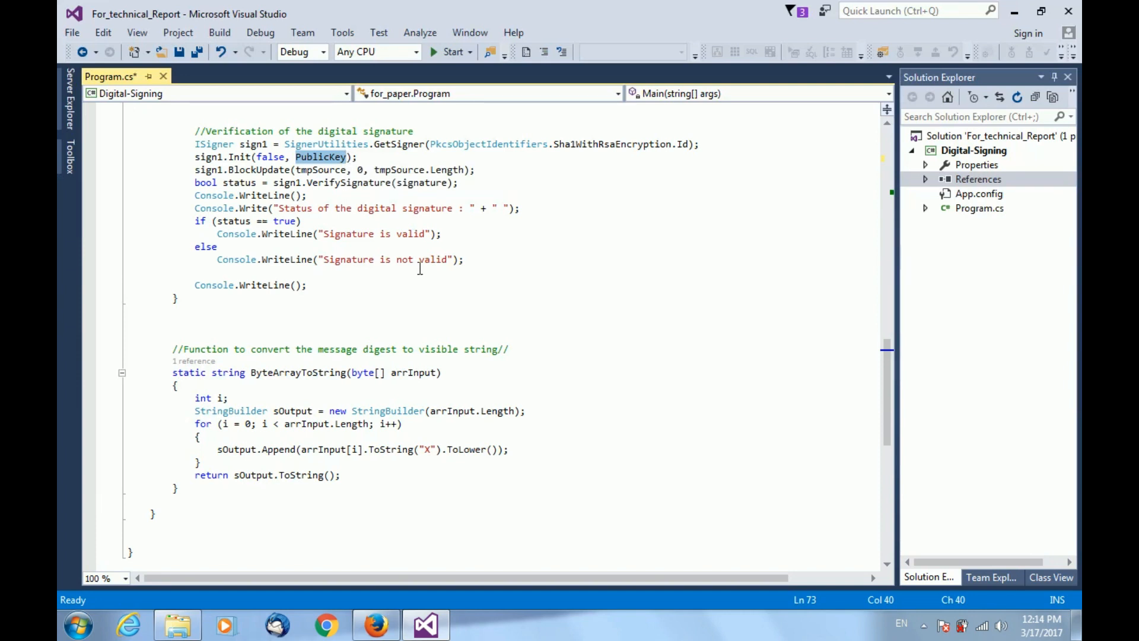
mouse_move(393, 183)
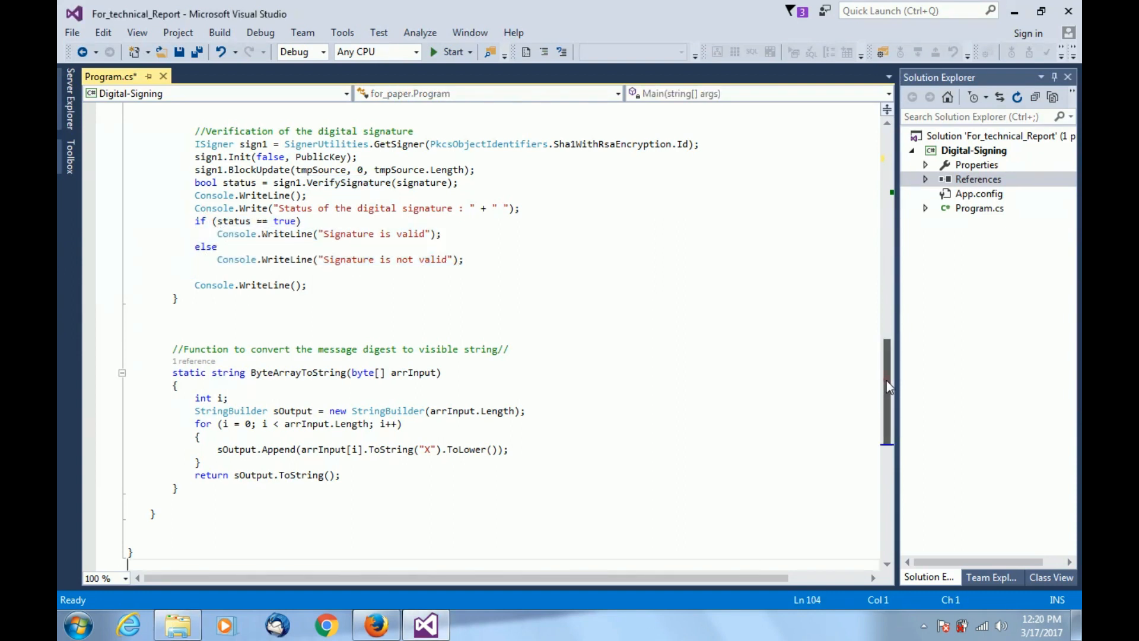
scroll(up, 3)
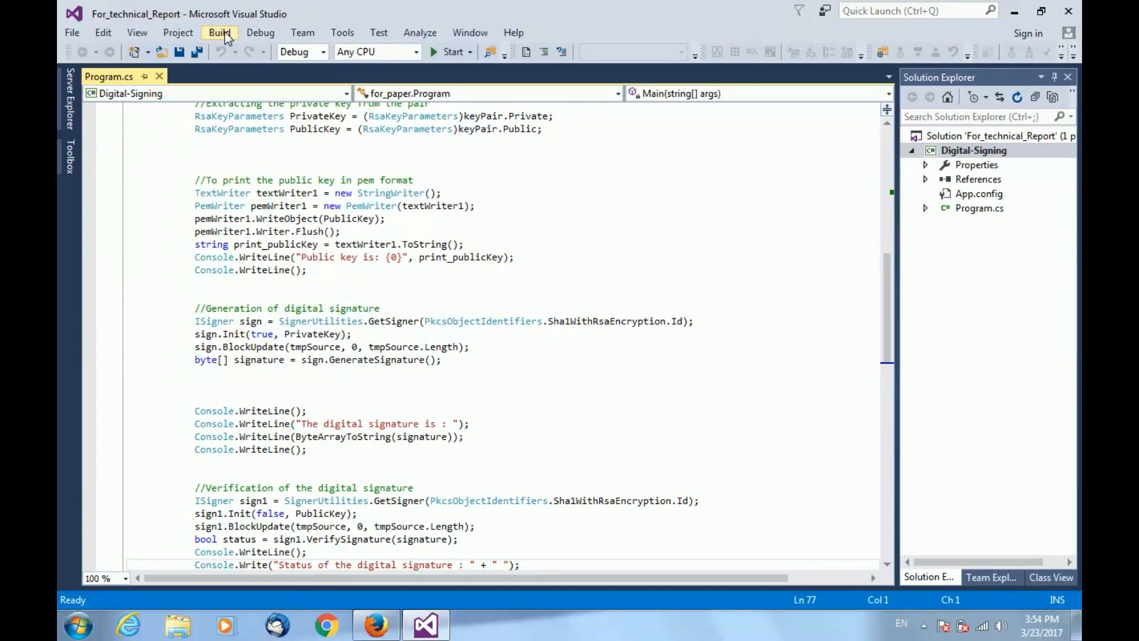
Build the Digital-Signing solution from the Build menu.
click(219, 32)
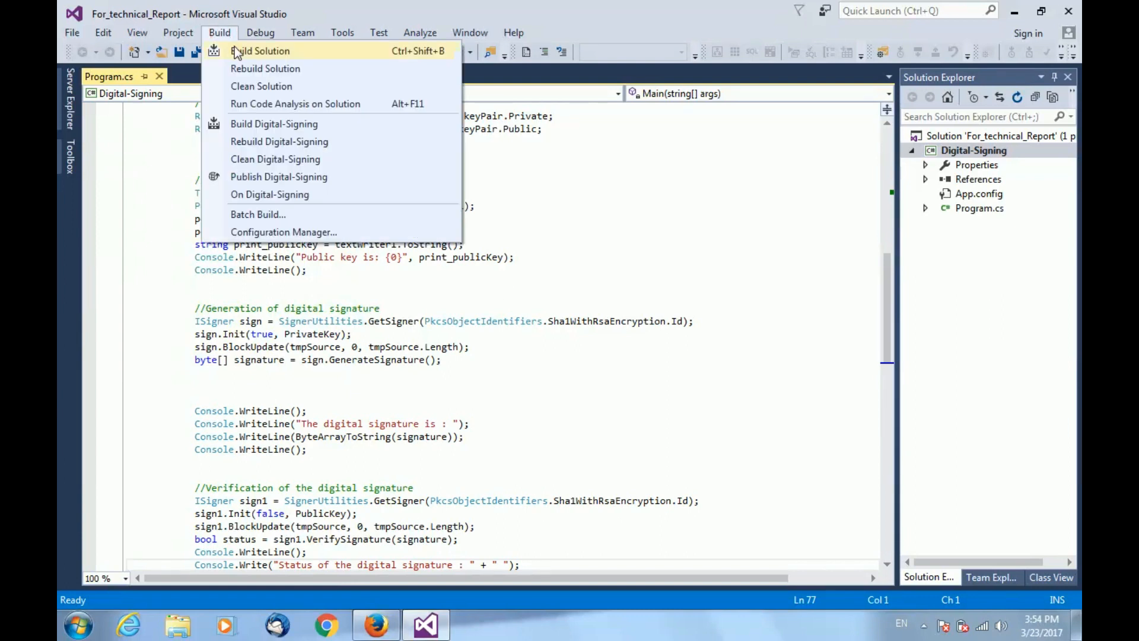
click(260, 51)
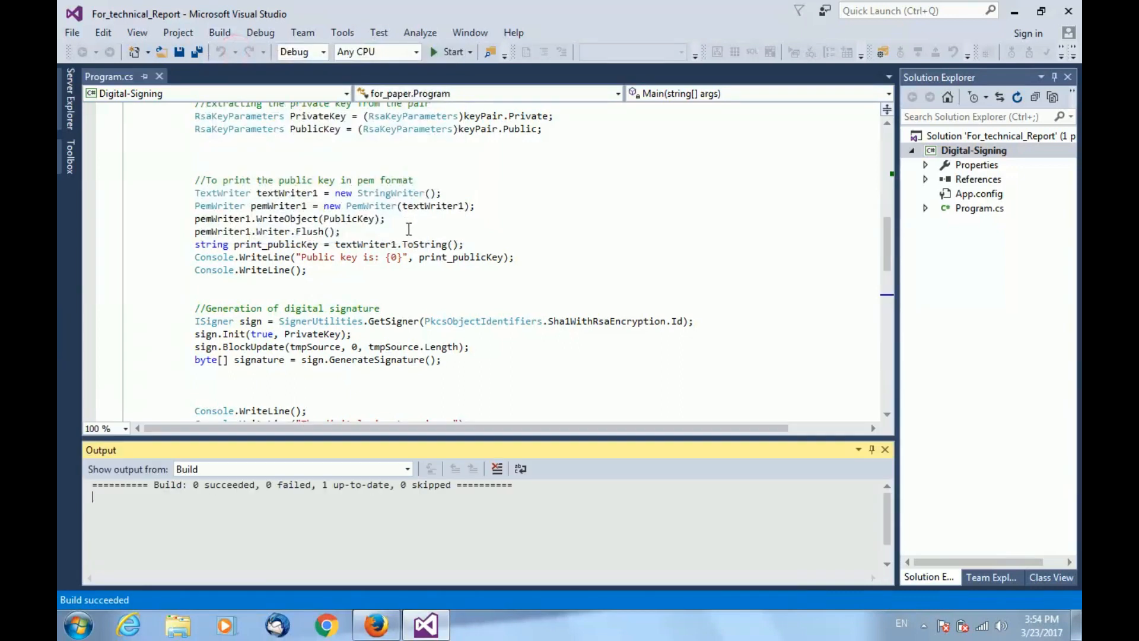
mouse_move(363, 168)
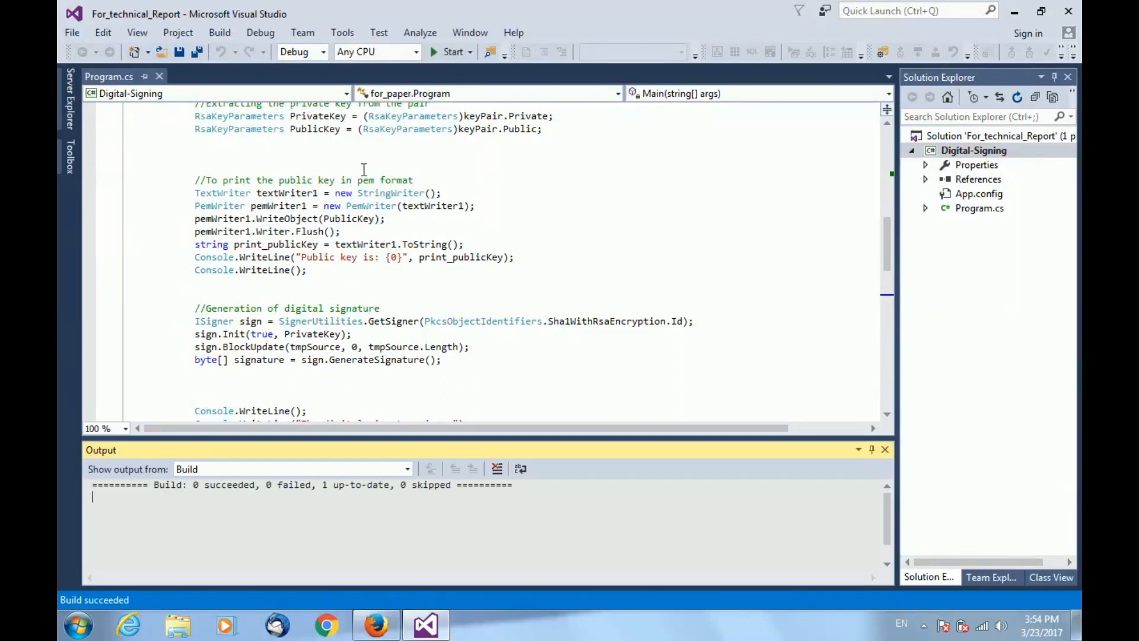
Run the signing program and enter 'demo' as the text to sign.
click(450, 52)
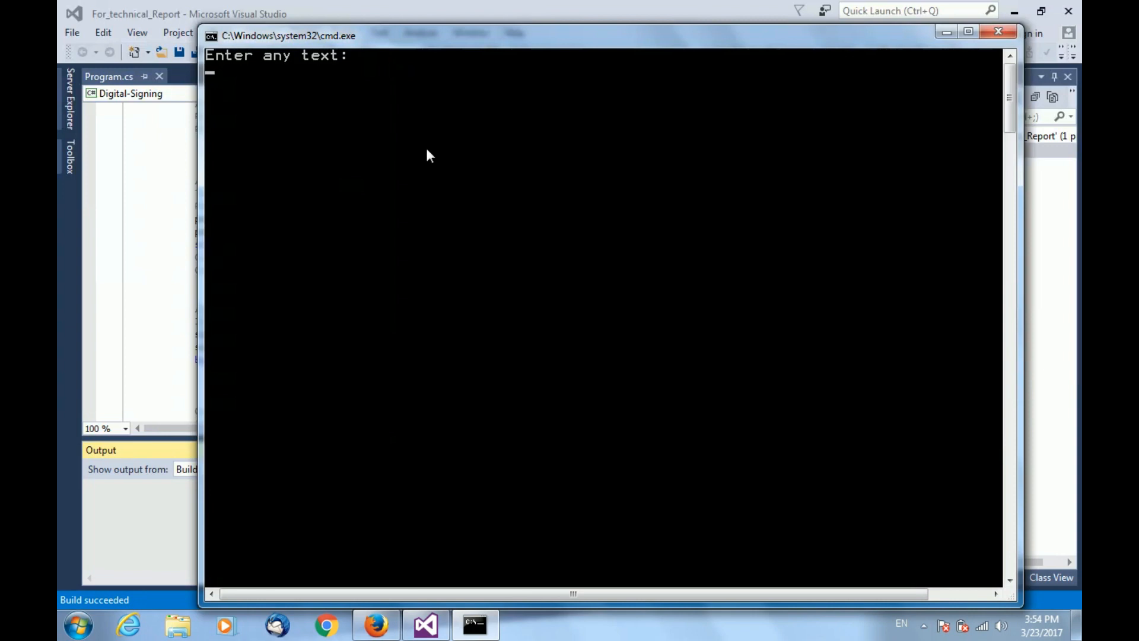
text(demo)
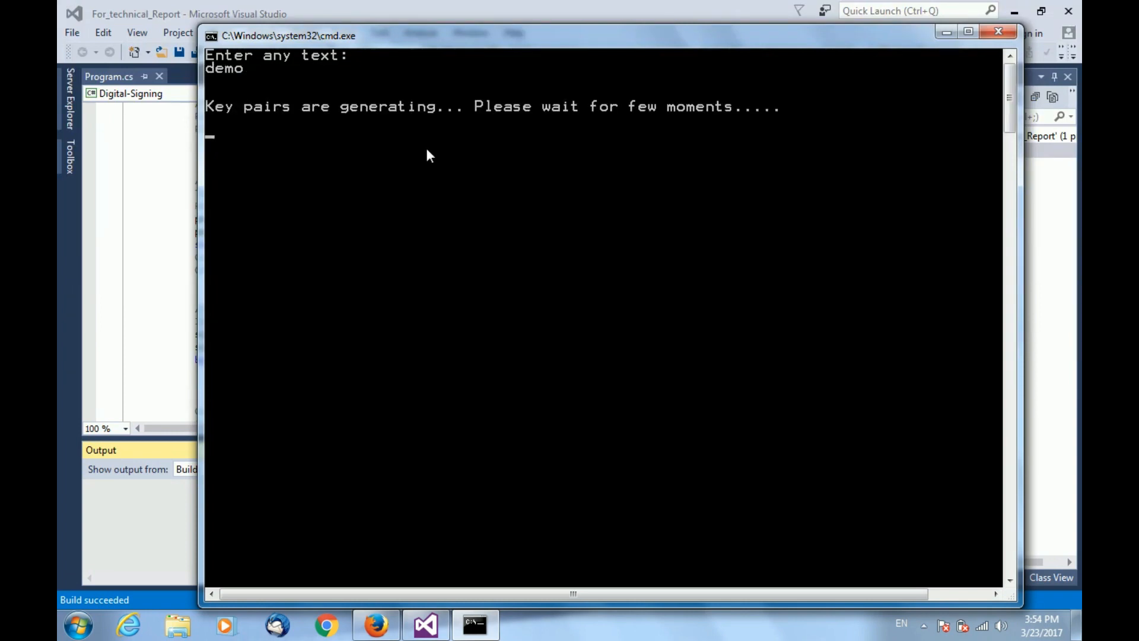
mouse_move(440, 142)
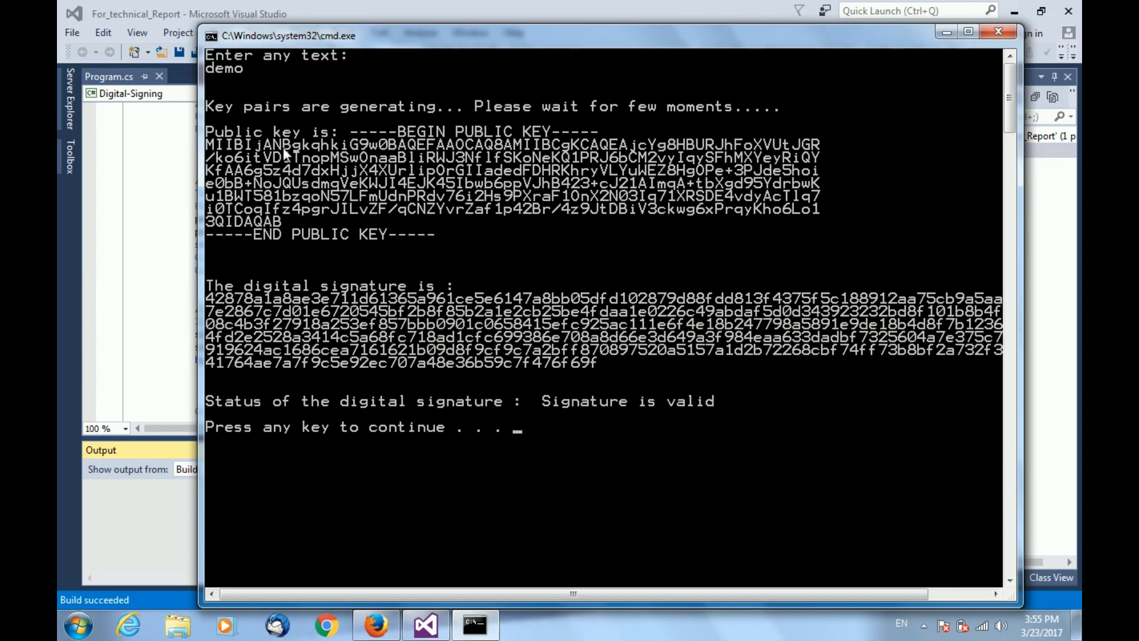
mouse_move(471, 166)
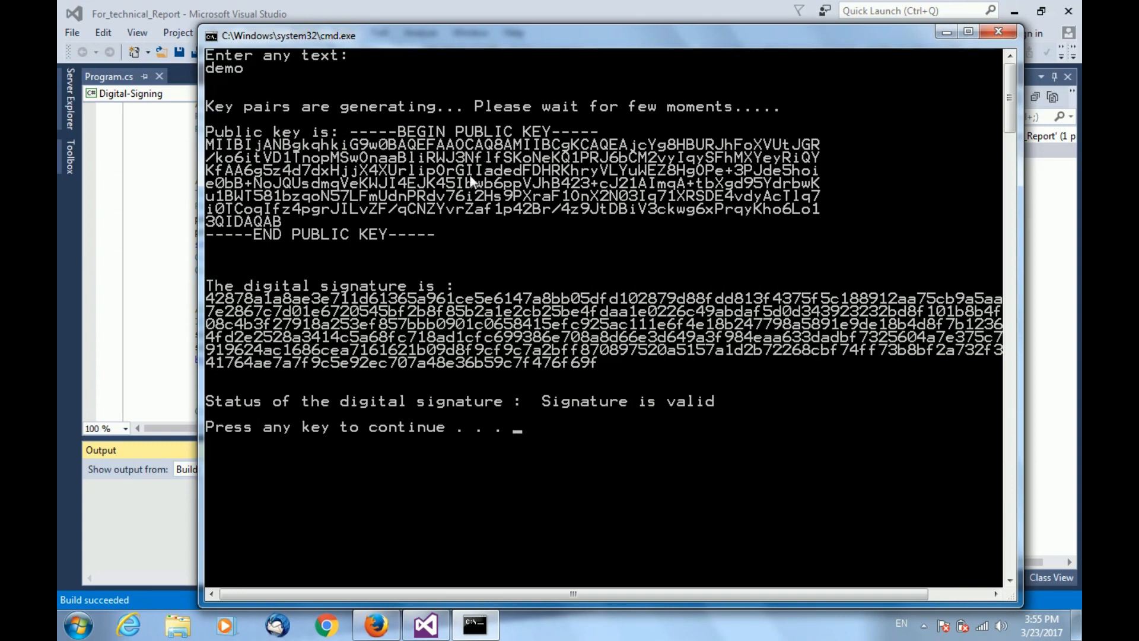
mouse_move(434, 204)
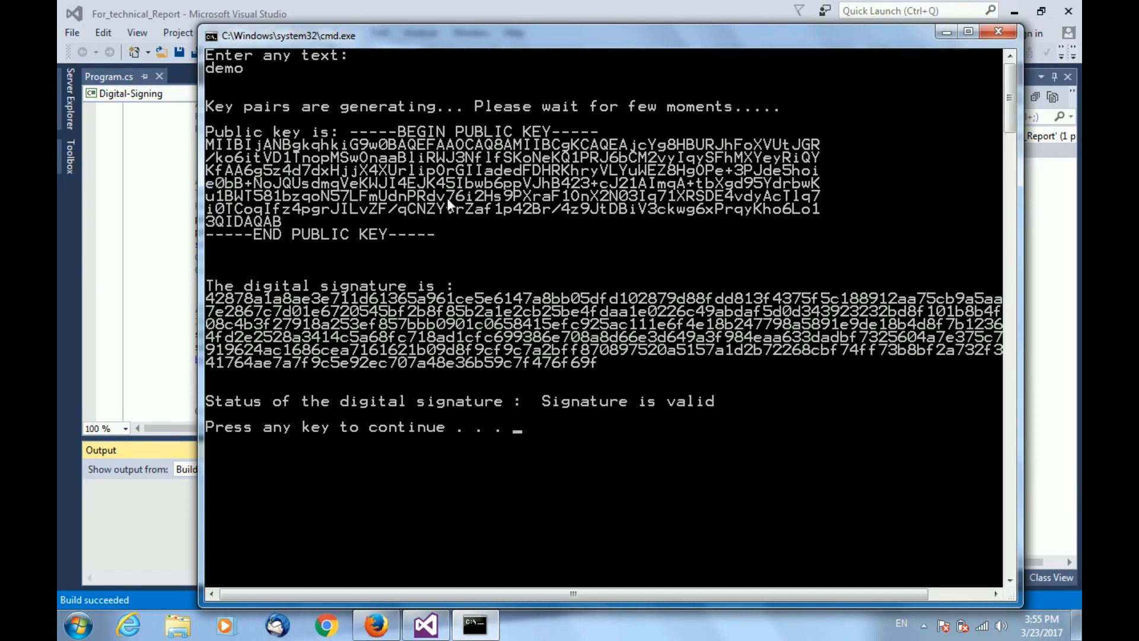
mouse_move(411, 192)
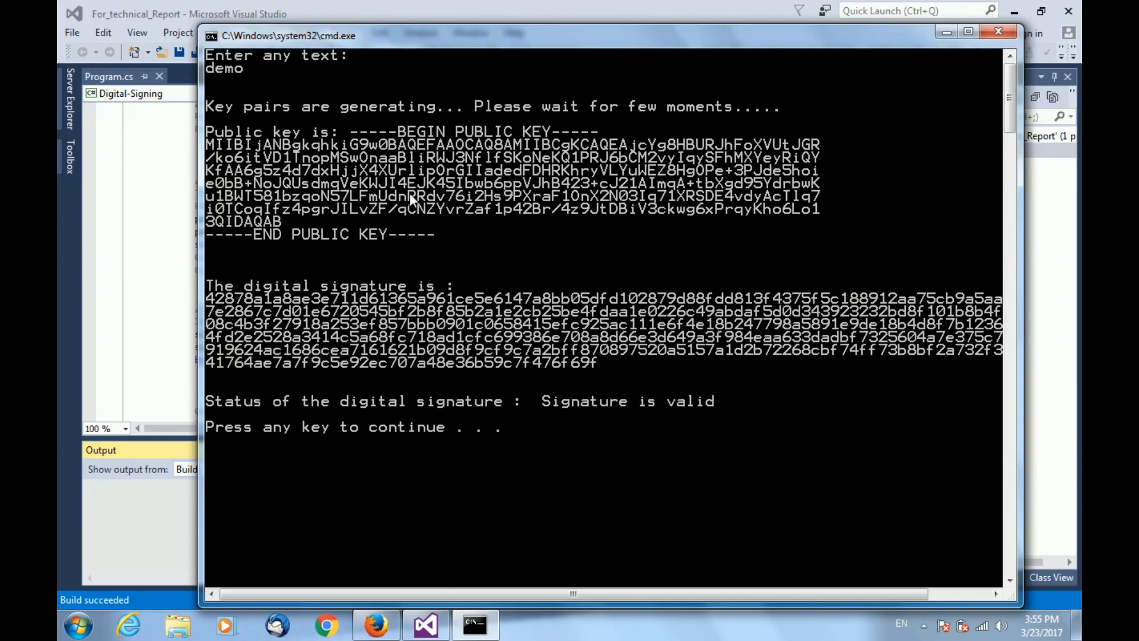
mouse_move(464, 225)
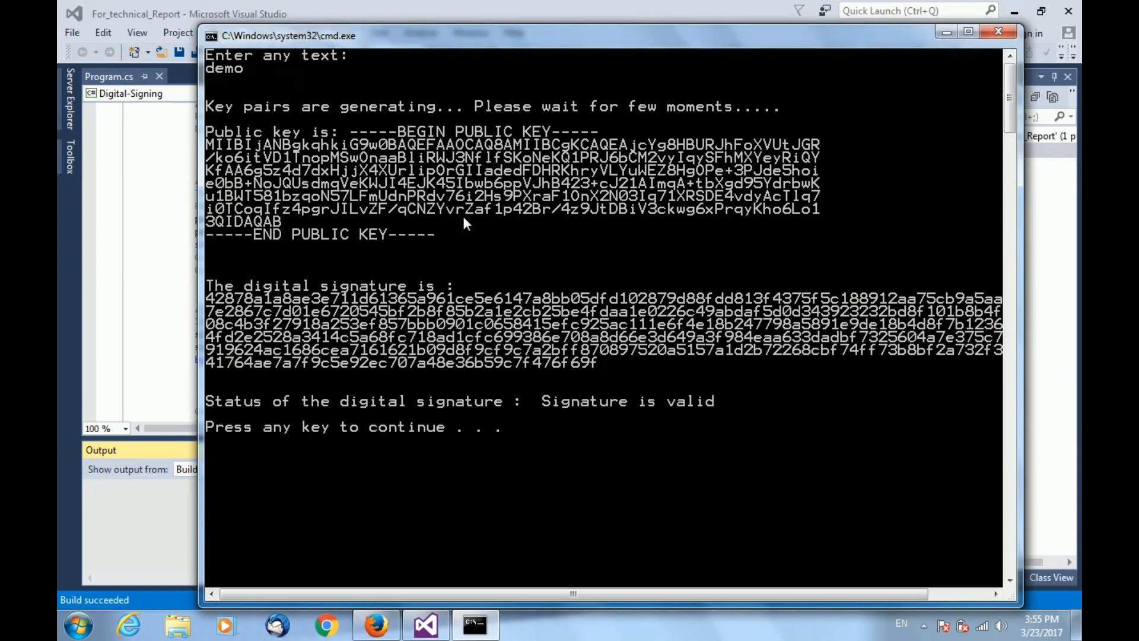
mouse_move(356, 277)
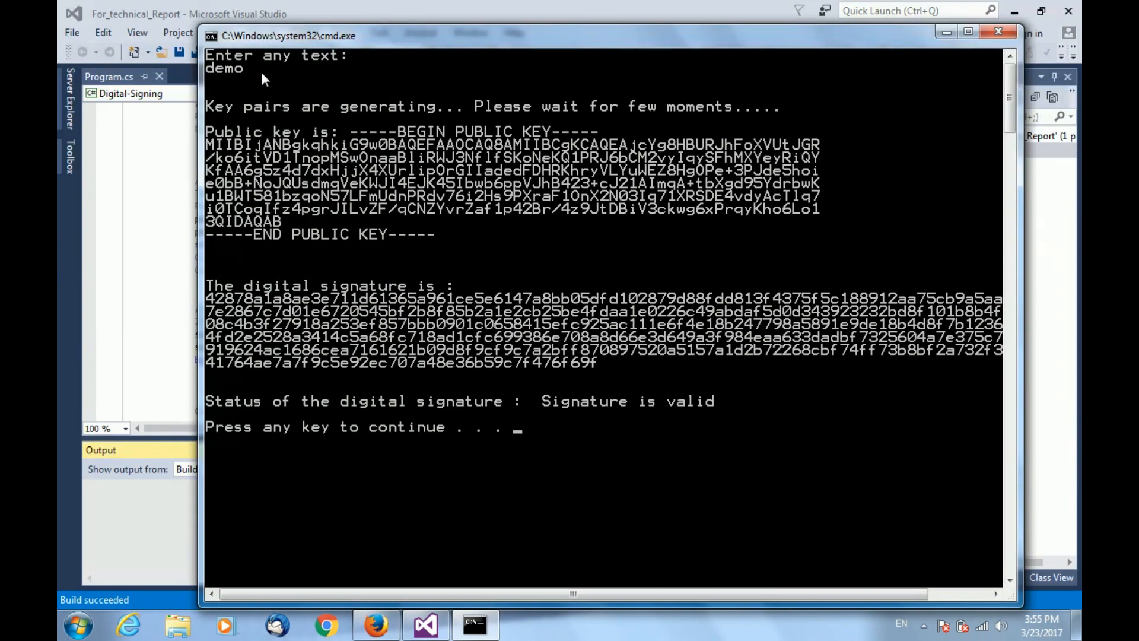
mouse_move(489, 328)
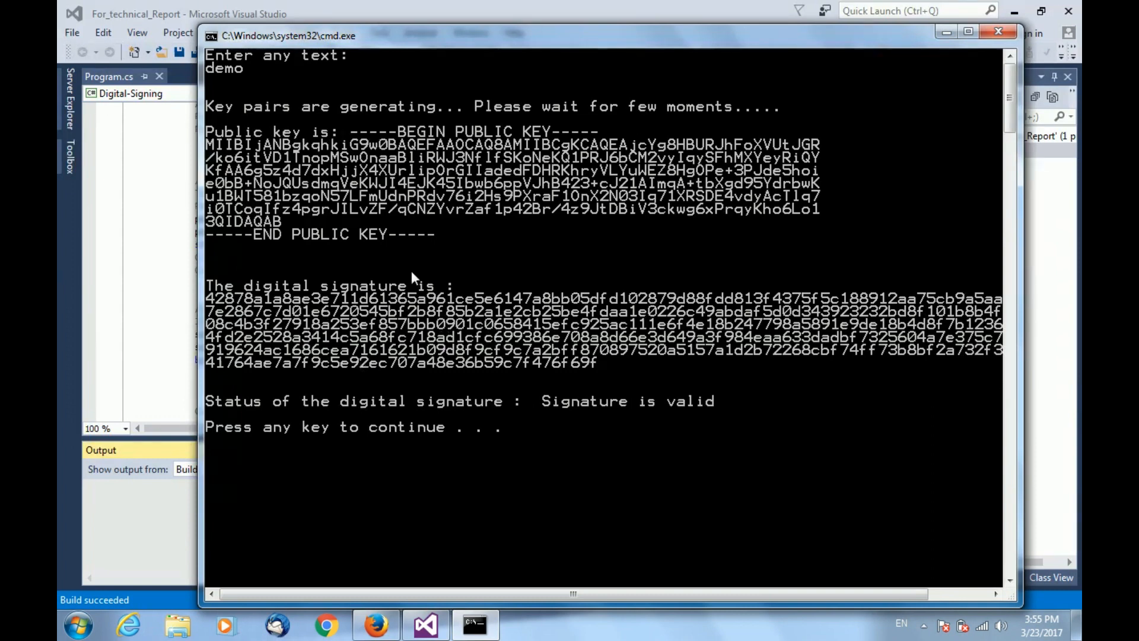
mouse_move(399, 394)
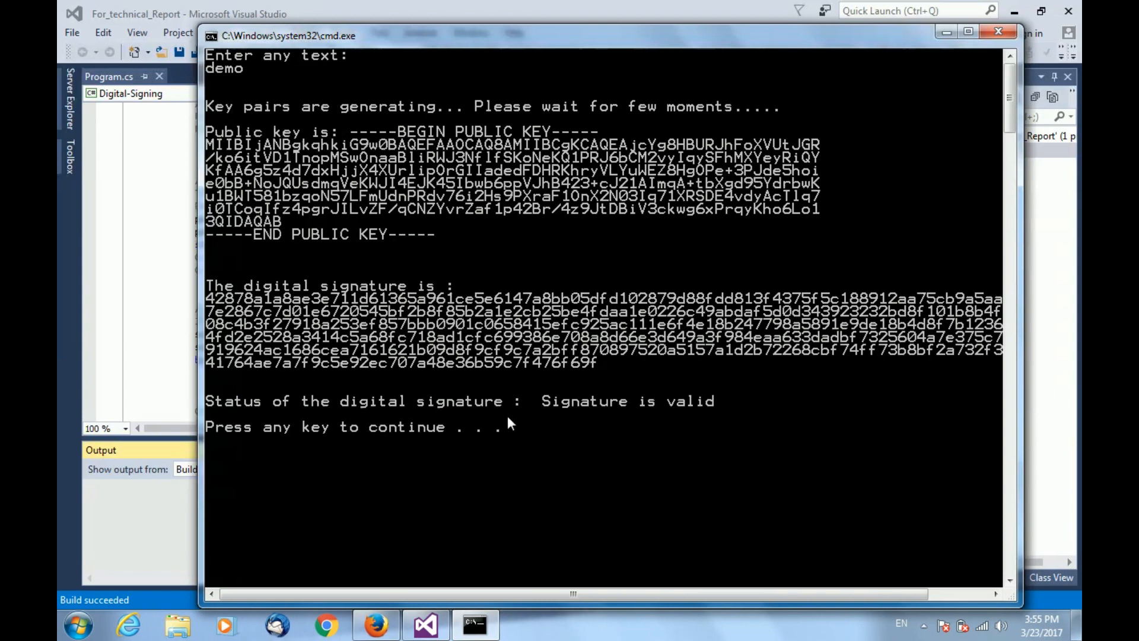
mouse_move(539, 415)
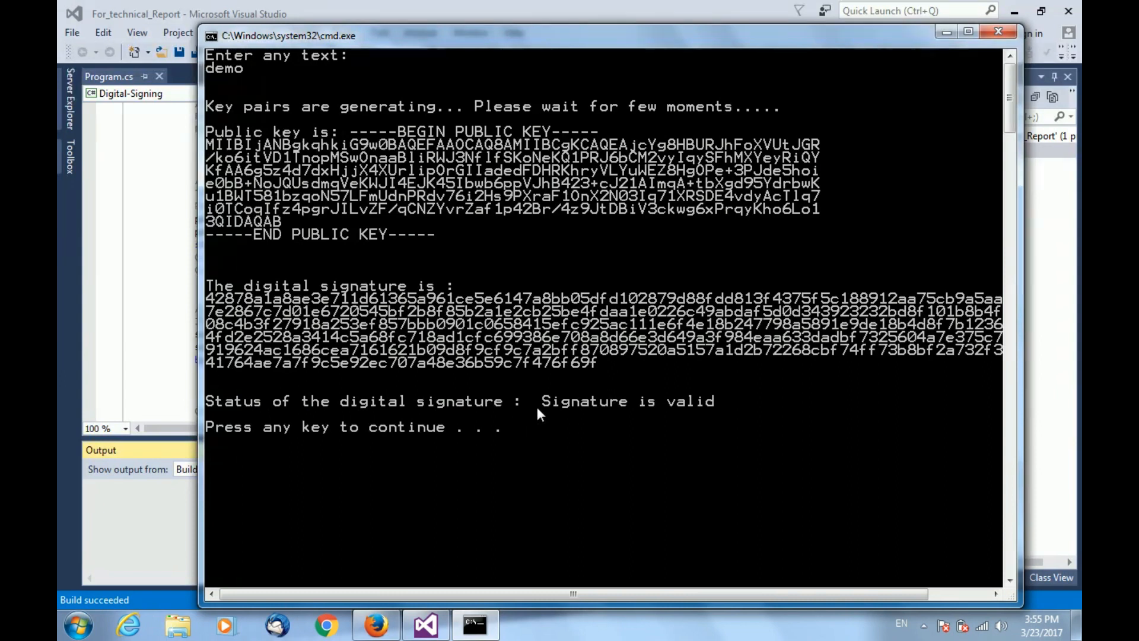
mouse_move(561, 399)
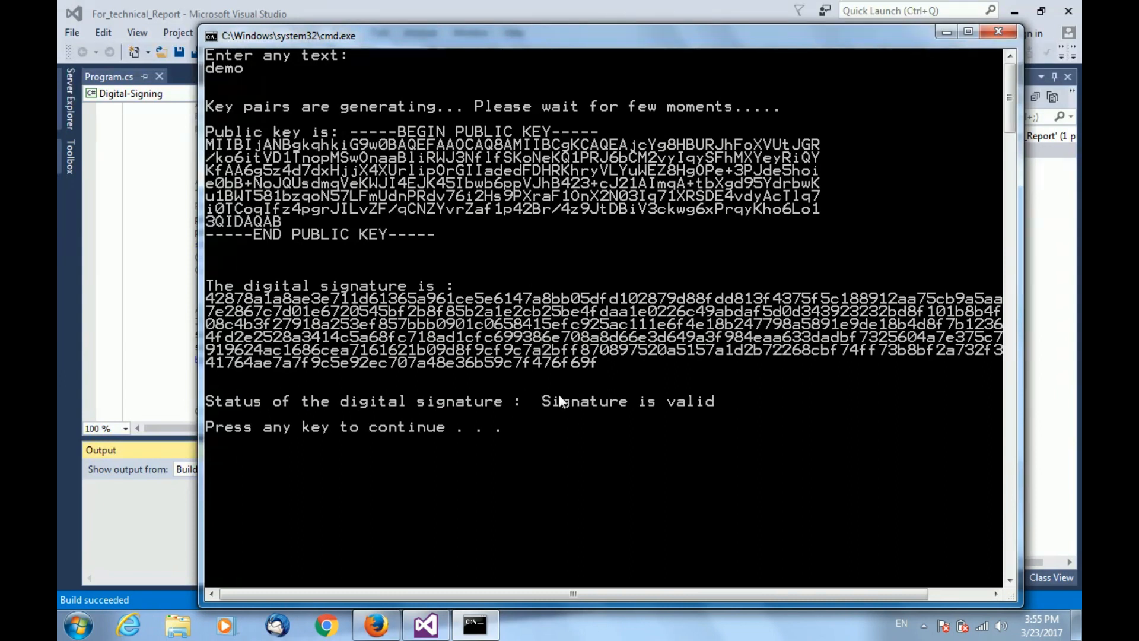
mouse_move(689, 422)
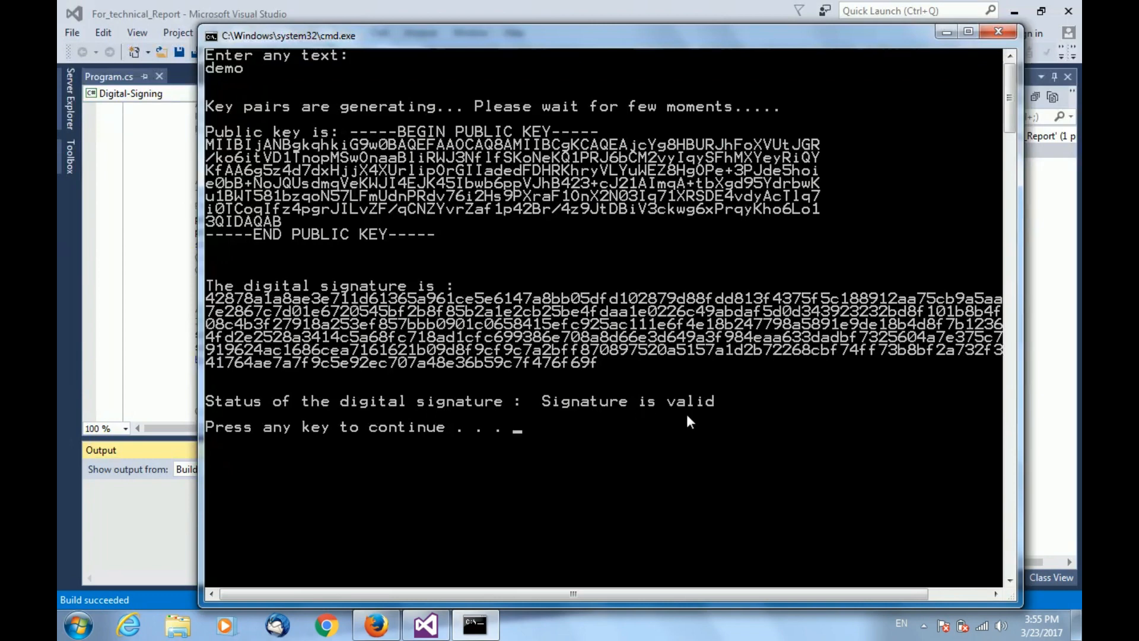